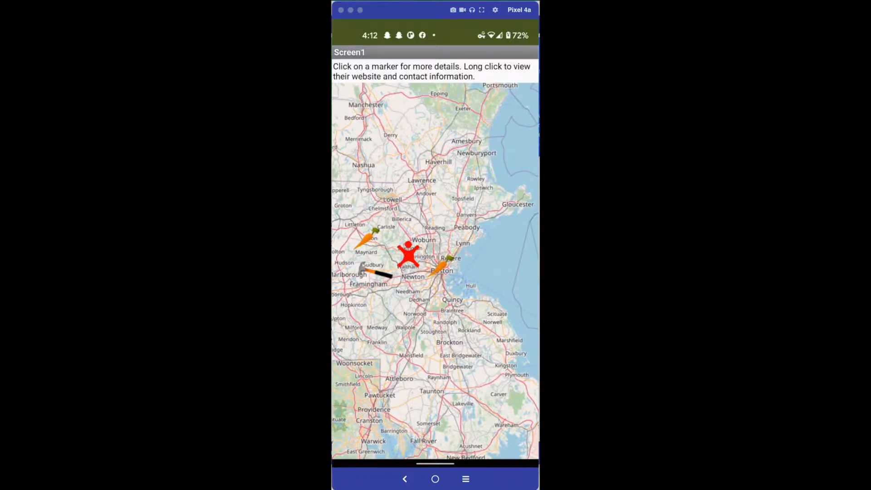
pyautogui.moveTo(470, 265)
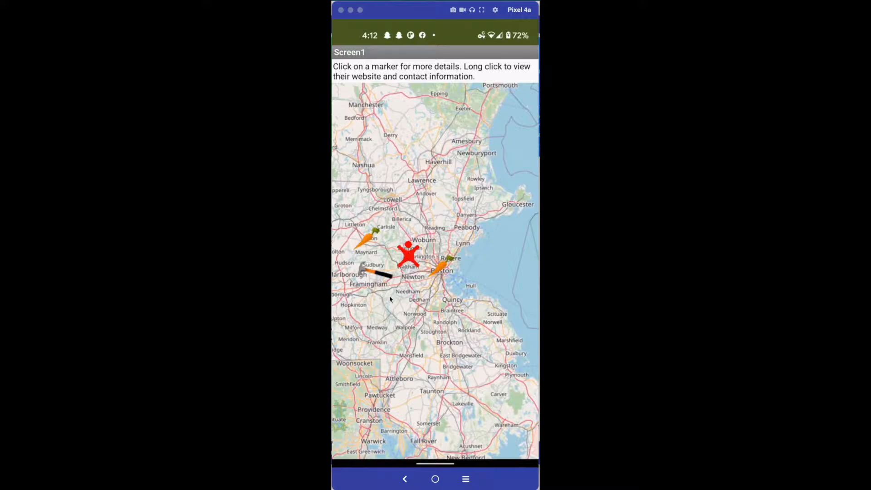
pyautogui.moveTo(385, 288)
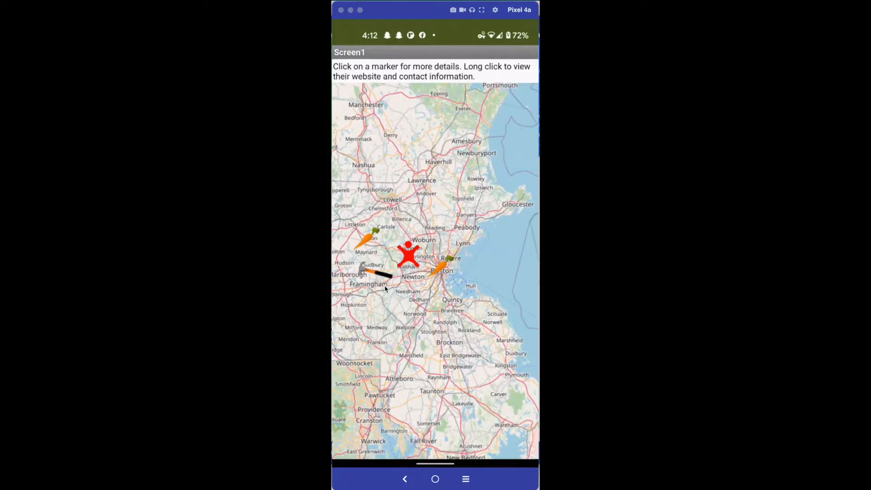
# Step: Show the Greater Boston Food Bank info box, then the Neighbors Who Care one
pyautogui.click(410, 255)
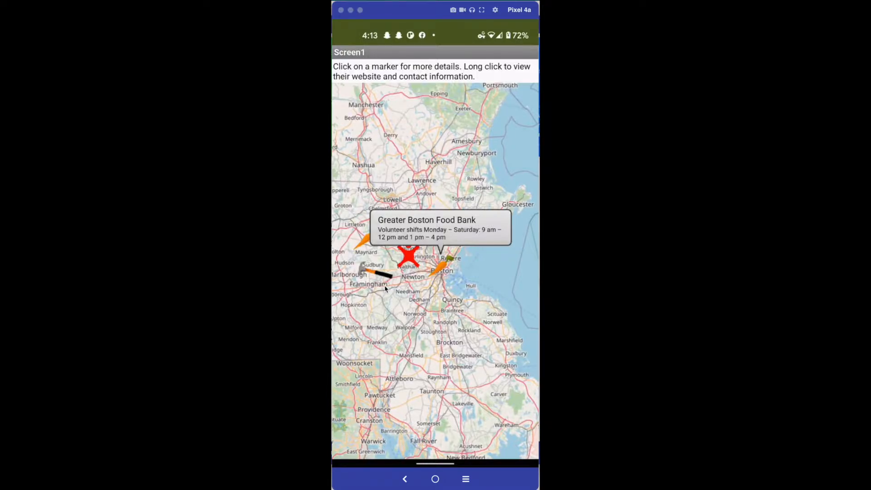
pyautogui.click(410, 255)
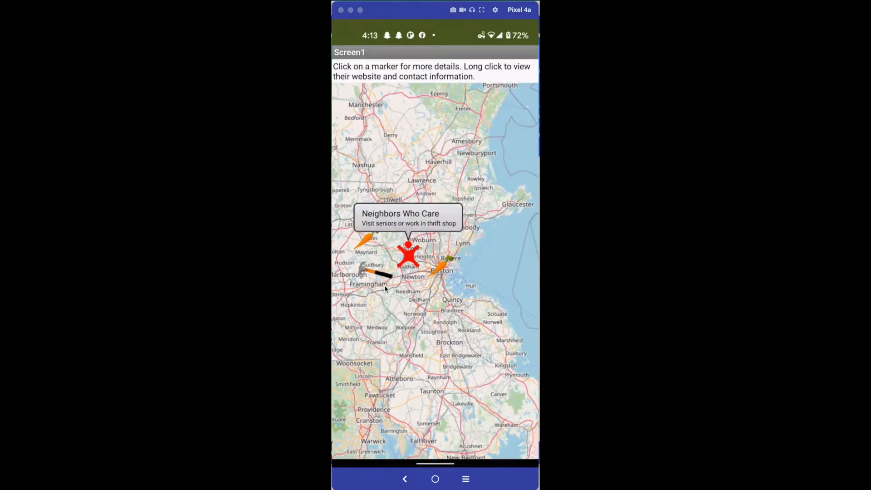
# Step: View the Neighbors Who Care and Habitat for Humanity contact pages, returning to the map each time
pyautogui.click(409, 251)
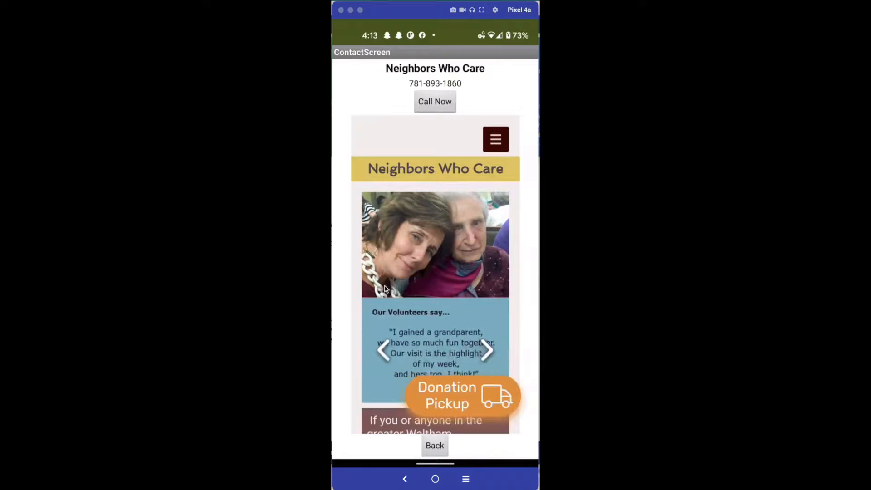
pyautogui.click(435, 101)
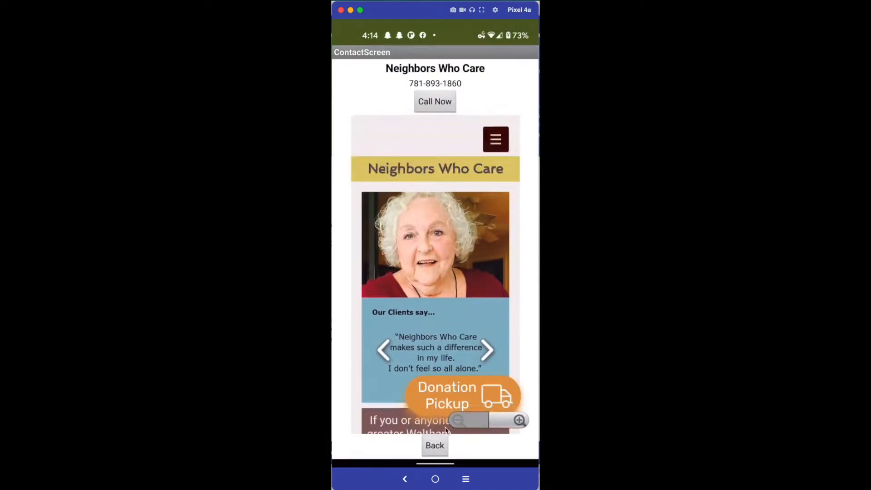
pyautogui.click(435, 445)
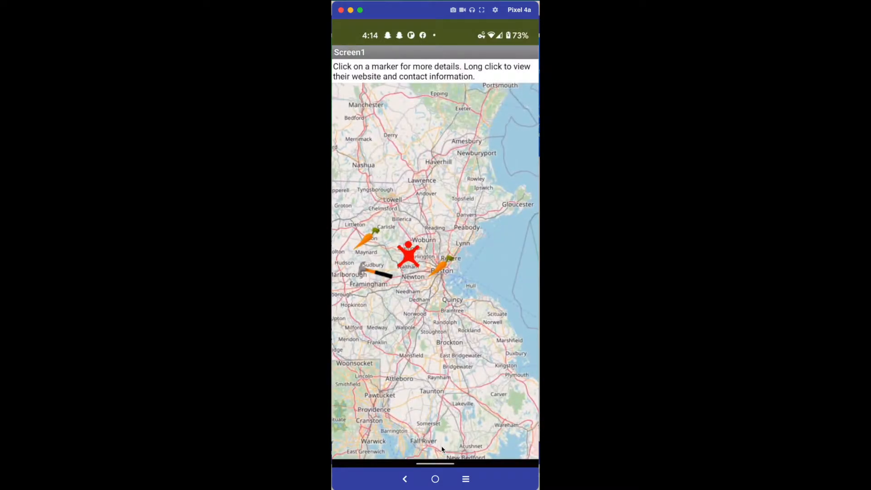
pyautogui.click(407, 257)
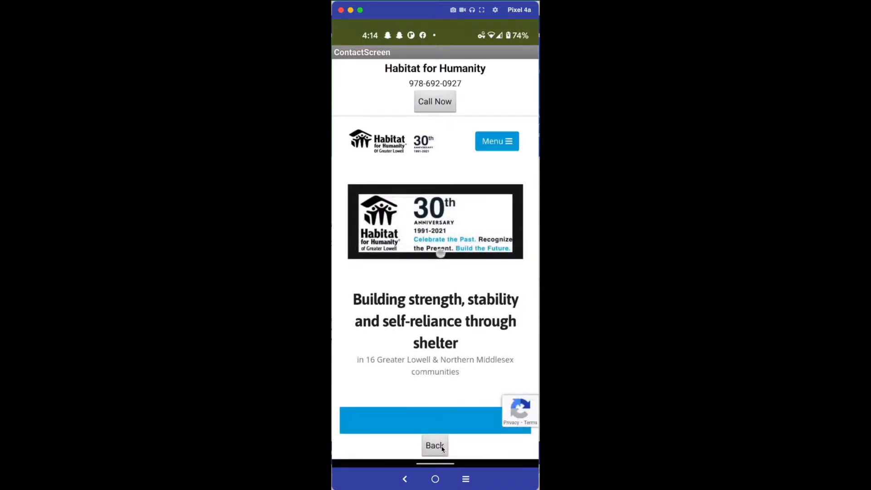
pyautogui.click(434, 446)
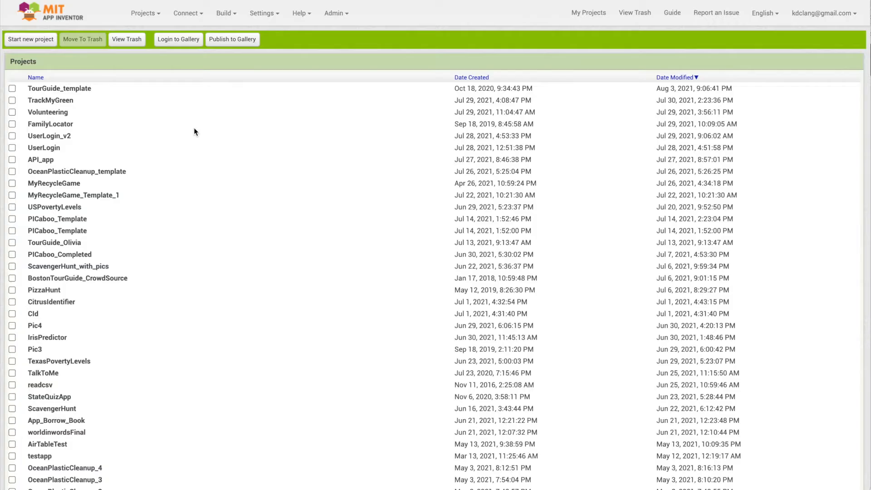
pyautogui.moveTo(140, 115)
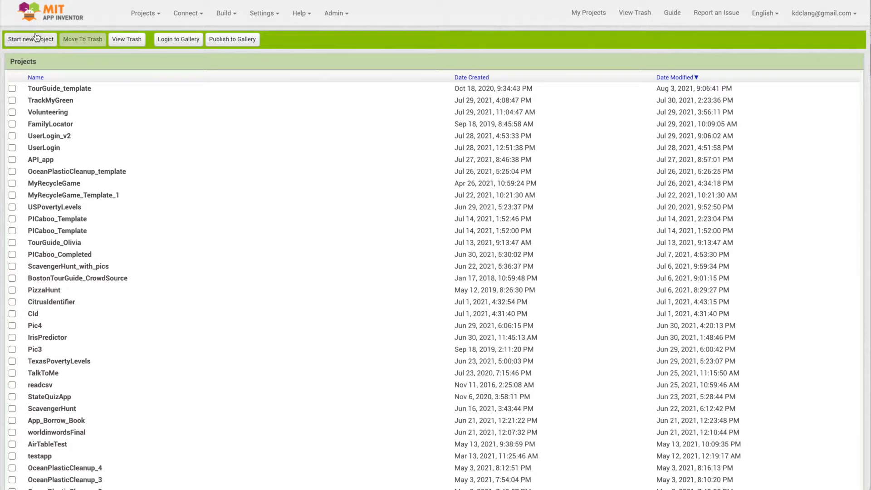
# Step: Create a new project named VolunteerApp
pyautogui.click(28, 39)
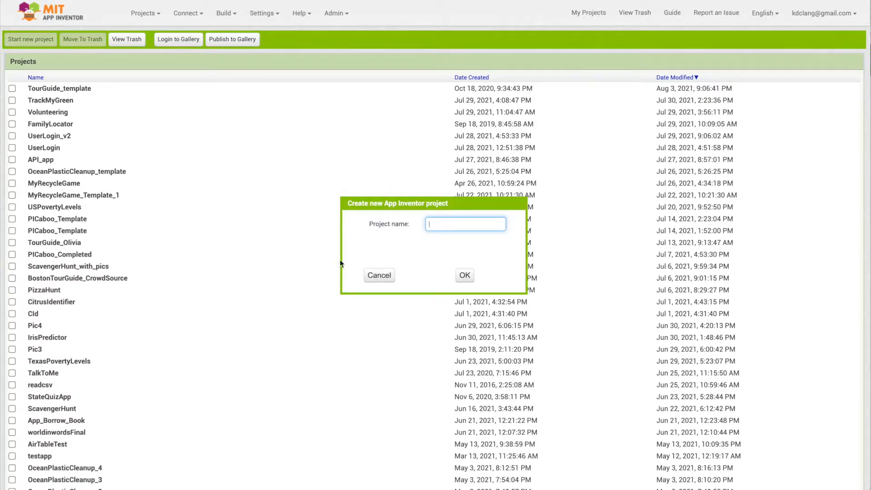
pyautogui.write('VolunteerApp')
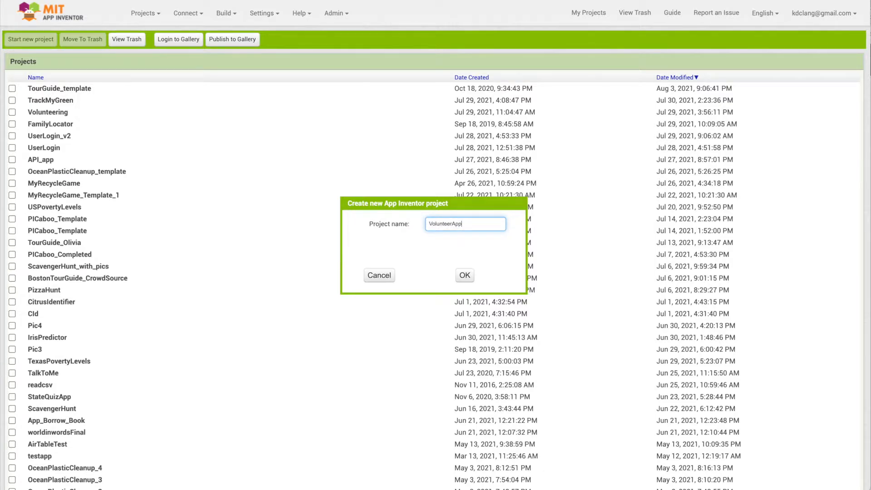
pyautogui.click(464, 275)
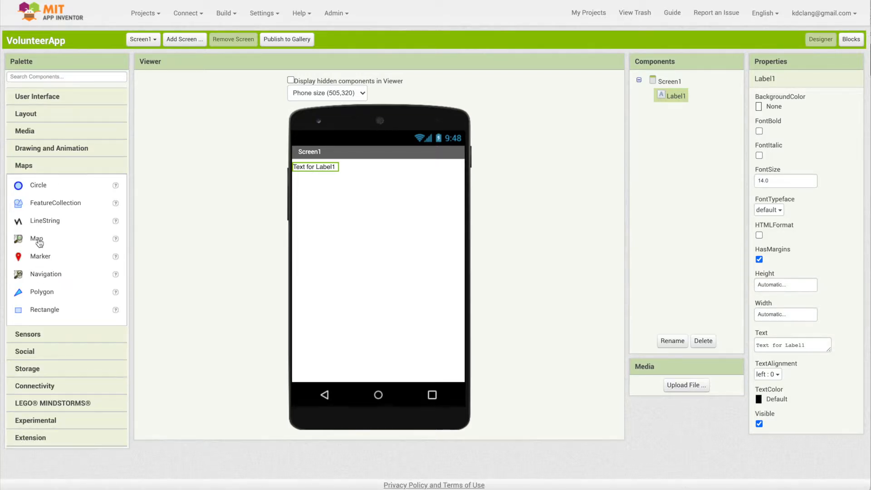
# Step: Add a Map that fills Screen1 below the label, and begin retyping Label1's text as 'Click'
pyautogui.moveTo(37, 238); pyautogui.dragTo(340, 211)
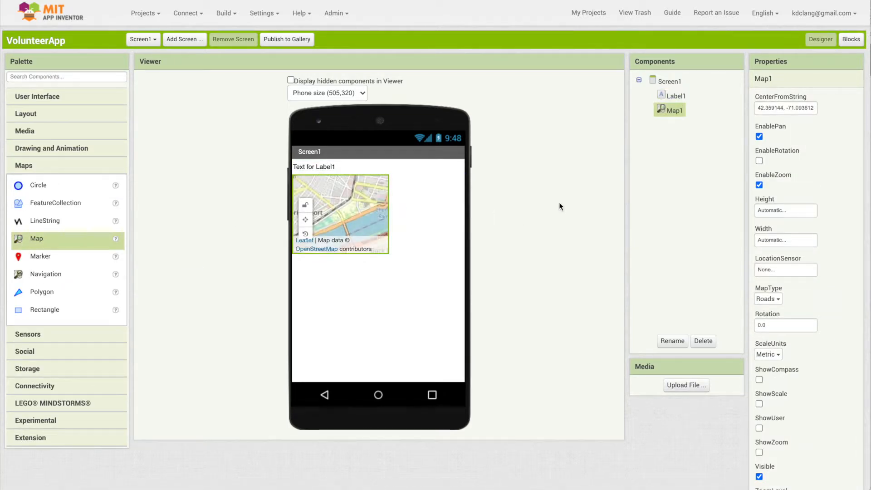
pyautogui.moveTo(777, 226)
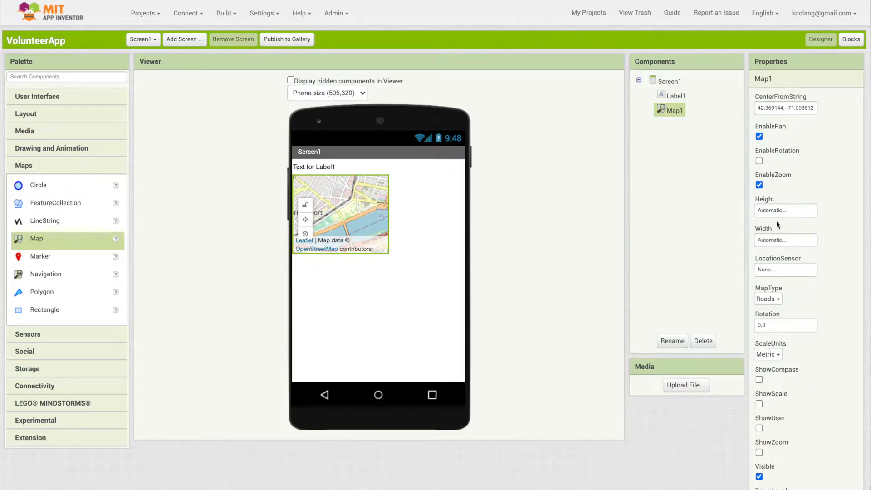
pyautogui.click(786, 210)
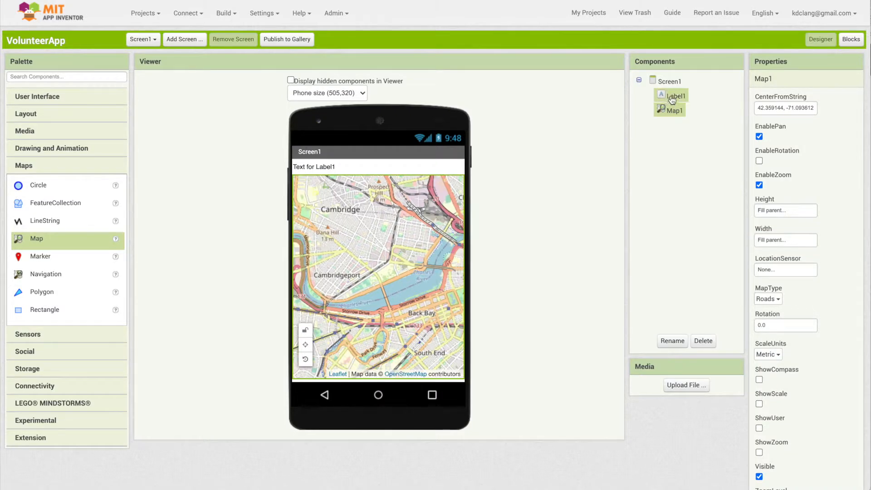
pyautogui.click(675, 96)
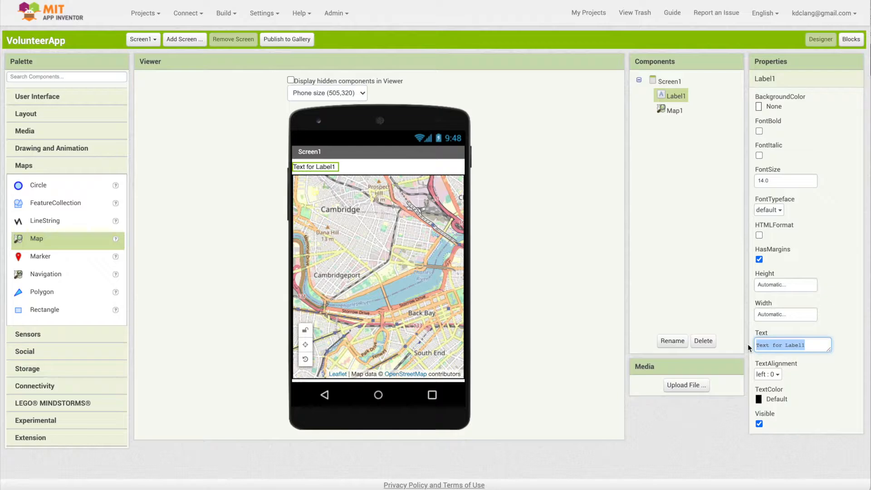
pyautogui.write('Click a marker')
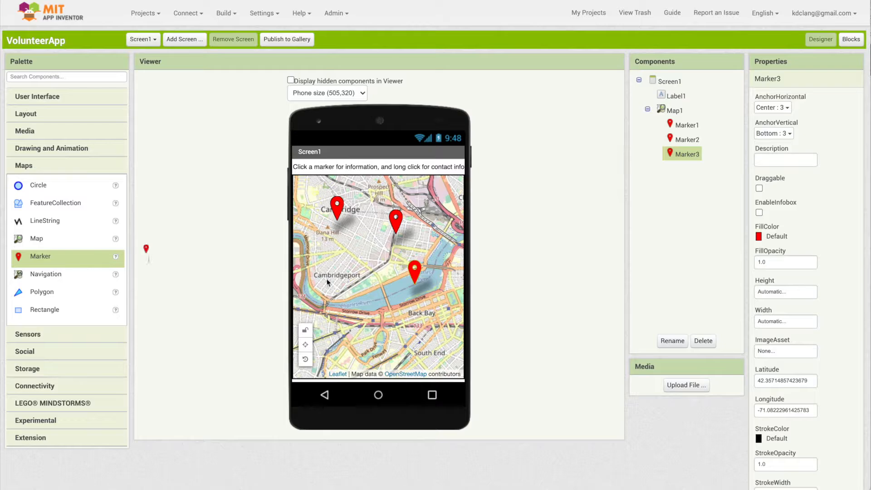
# Step: Place a fourth marker near Back Bay, then select Map1 to edit its centre coordinates
pyautogui.moveTo(40, 256); pyautogui.dragTo(376, 317)
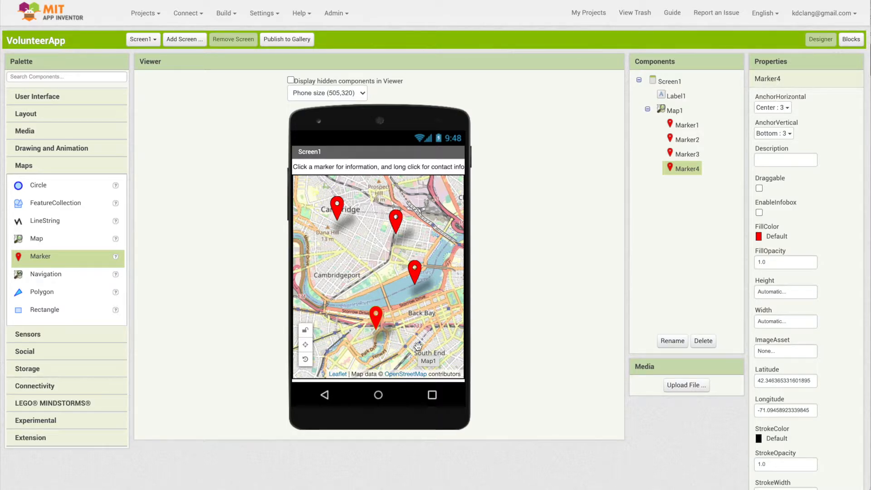
pyautogui.click(675, 110)
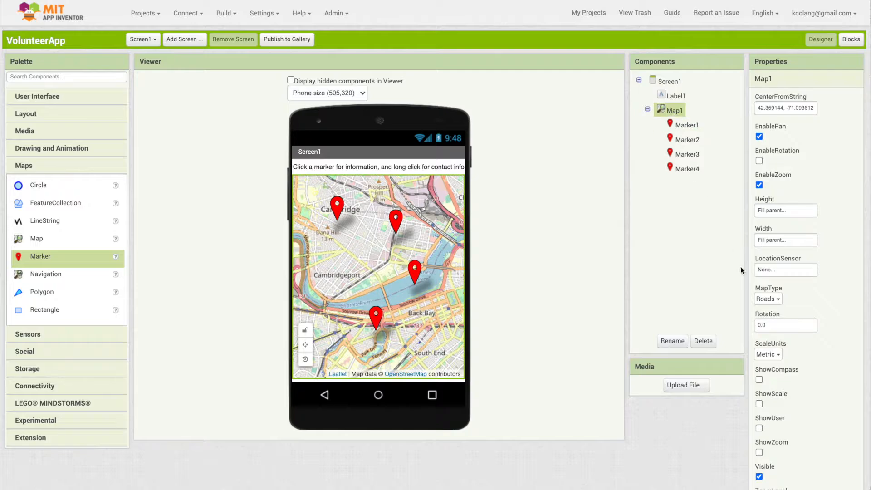
pyautogui.moveTo(828, 384)
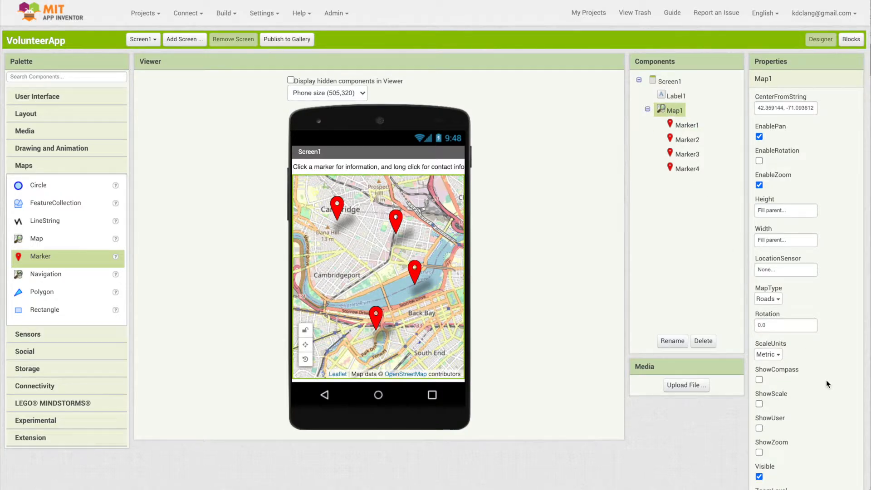
pyautogui.moveTo(357, 116)
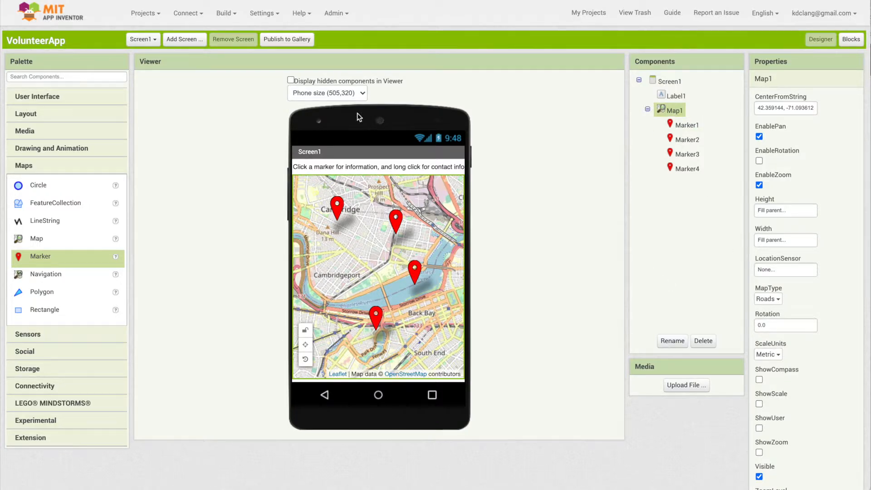
pyautogui.moveTo(773, 248)
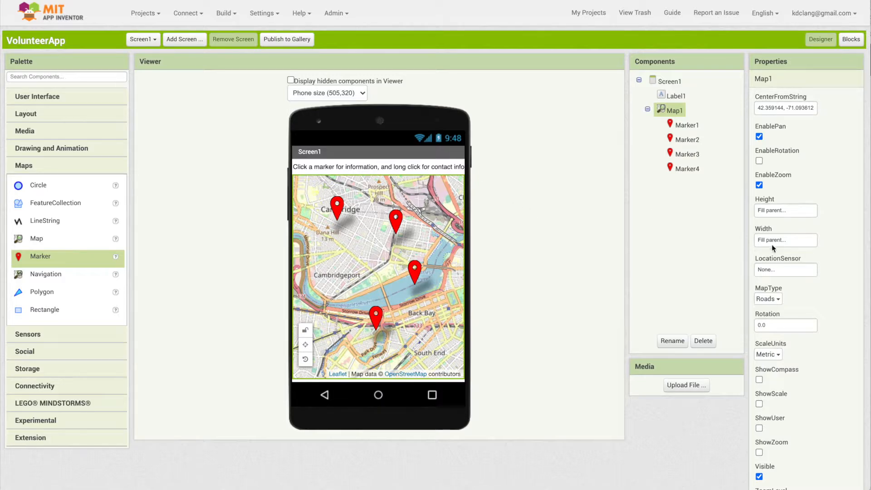
pyautogui.moveTo(793, 301)
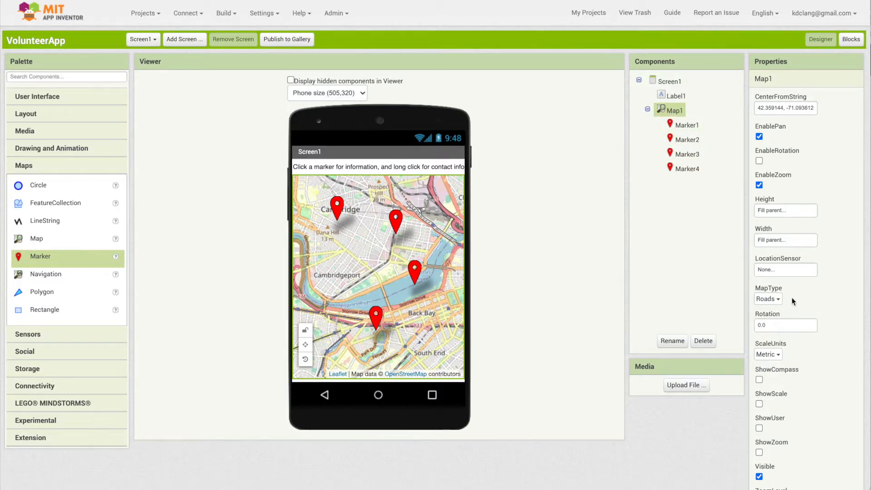
pyautogui.click(786, 108)
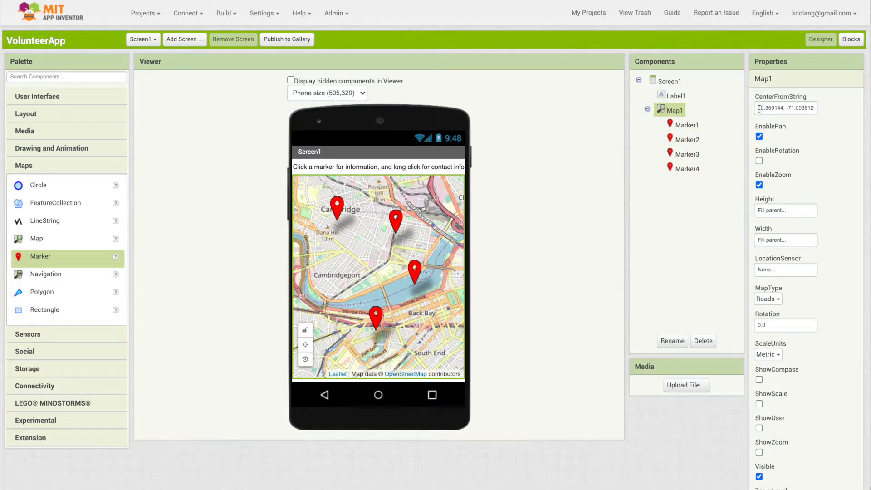
# Step: Copy the West Concord coordinates 42.45651, -71.38803 from Google Maps
pyautogui.click(785, 108)
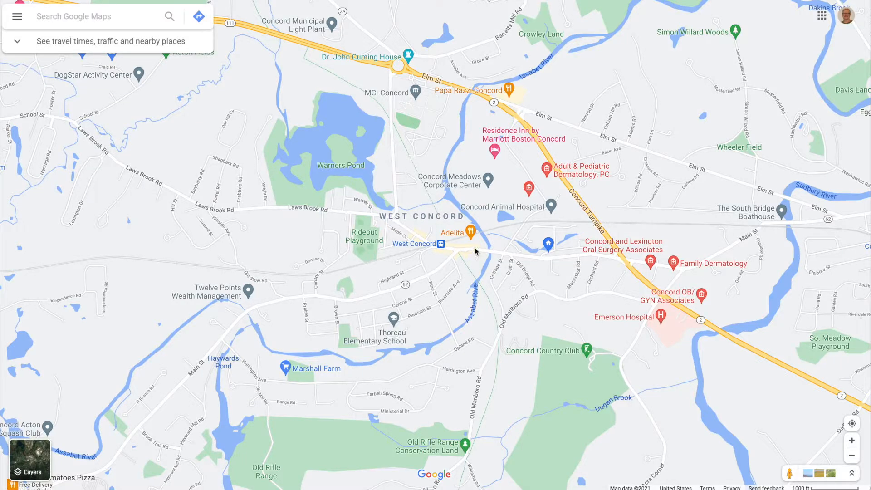
pyautogui.moveTo(496, 244)
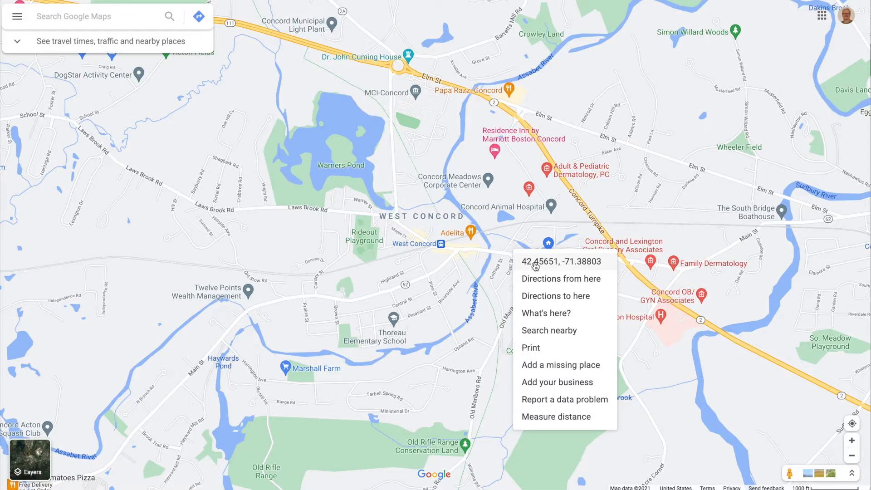
pyautogui.moveTo(553, 264)
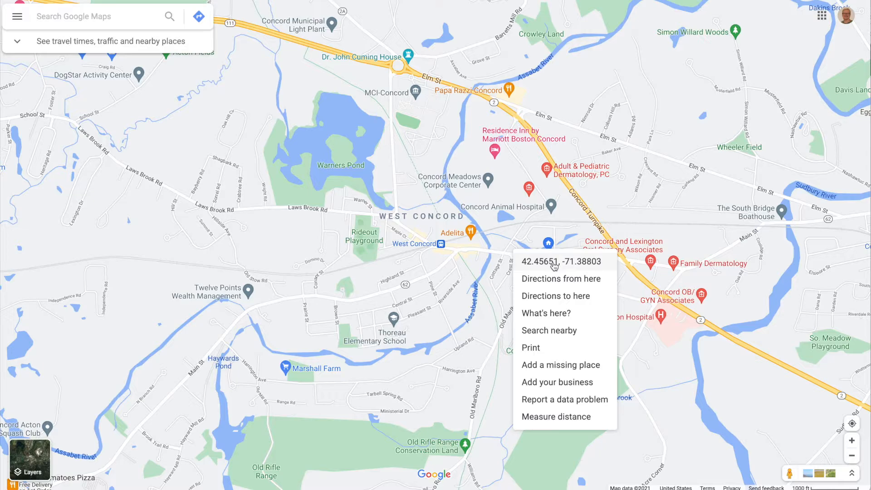
pyautogui.click(556, 261)
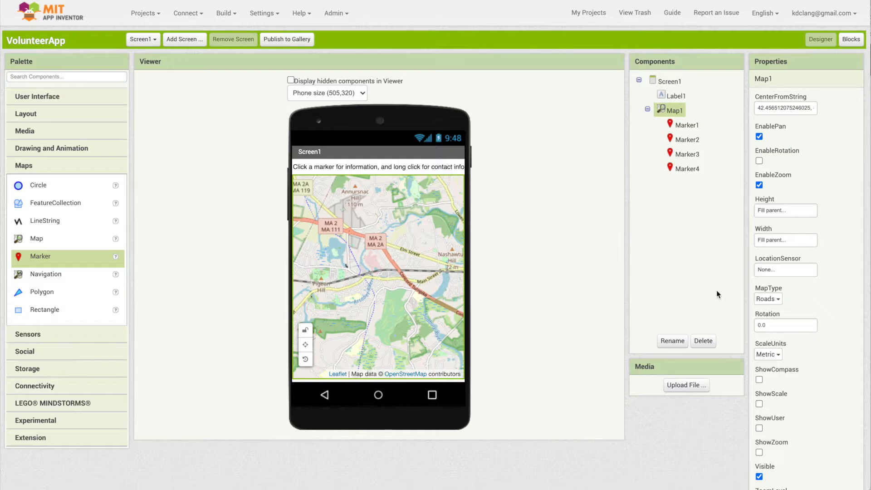
# Step: Set Map1's ZoomLevel to 9 and confirm the West Concord centre
pyautogui.scroll(-3)
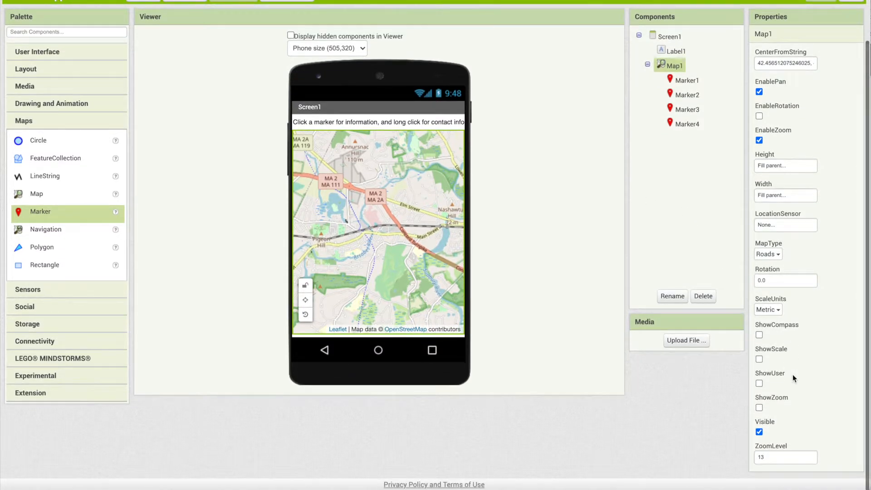
pyautogui.click(786, 457)
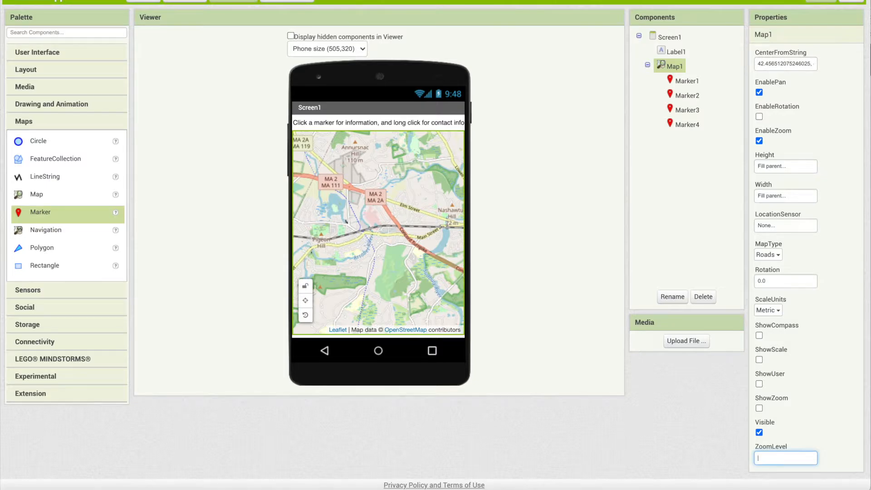
pyautogui.write('8')
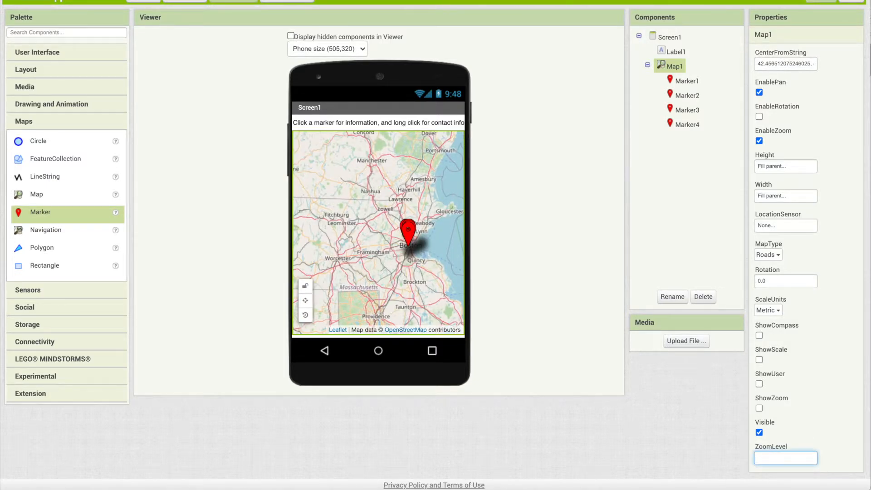
pyautogui.write('9')
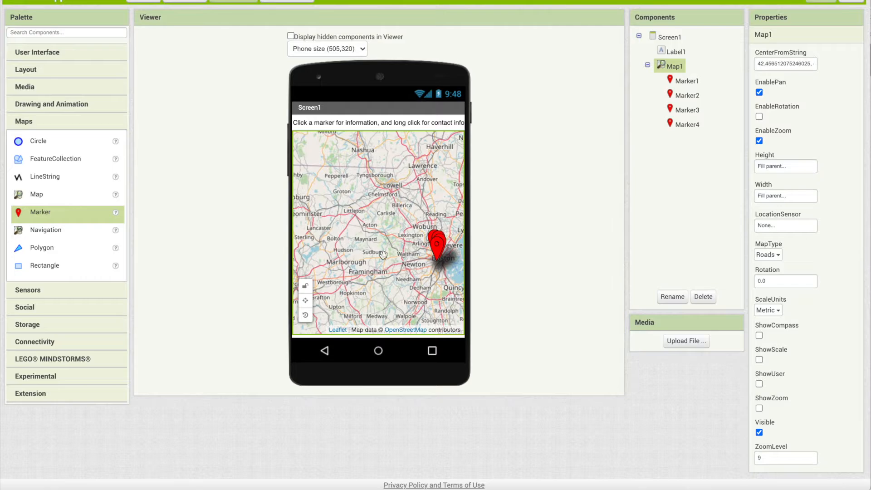
pyautogui.moveTo(455, 254)
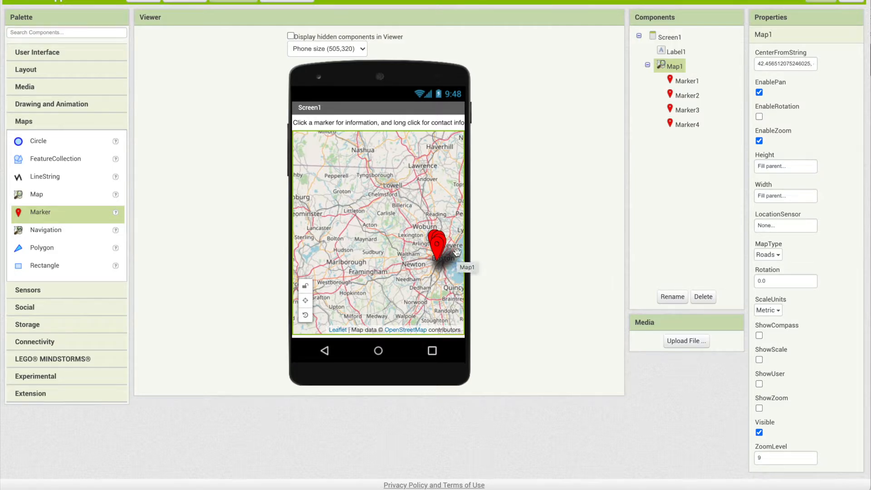
pyautogui.moveTo(453, 258)
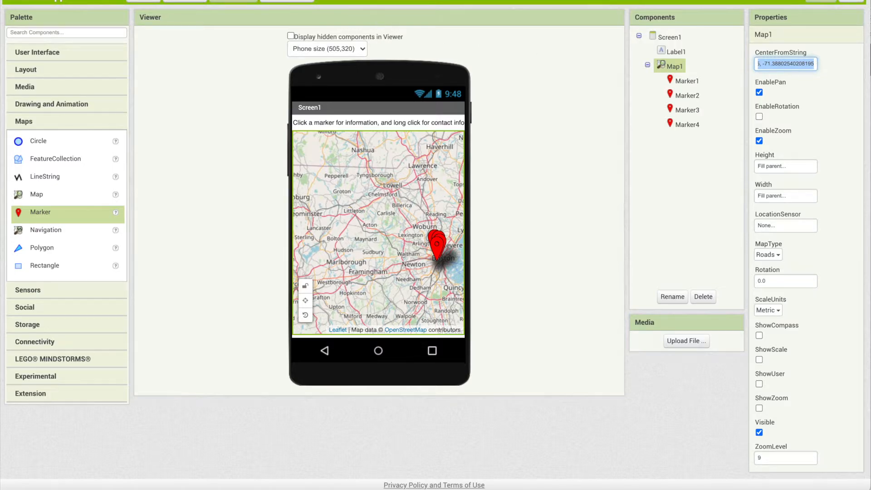
pyautogui.moveTo(802, 430)
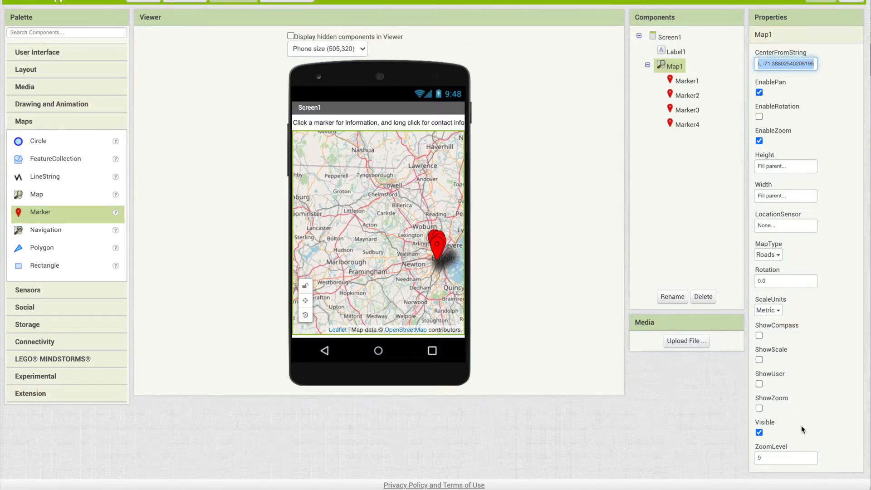
pyautogui.click(786, 458)
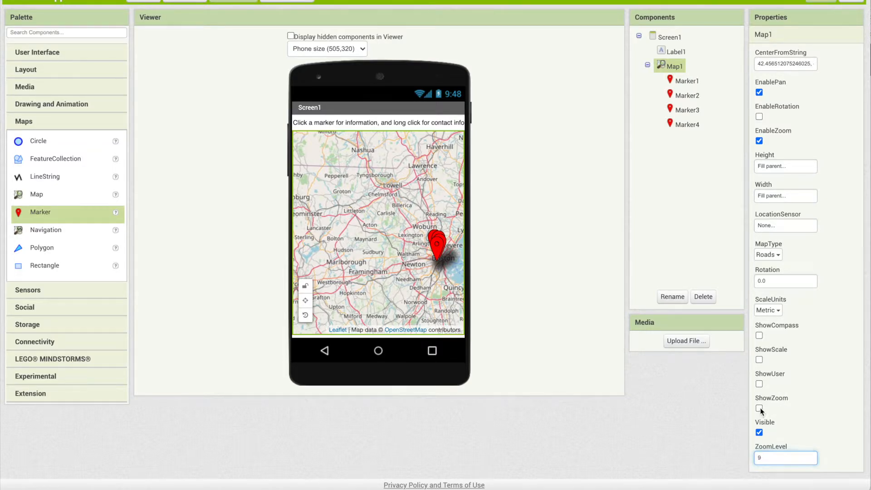
# Step: Enable ShowZoom on Map1 and toggle the user-location display option
pyautogui.click(760, 408)
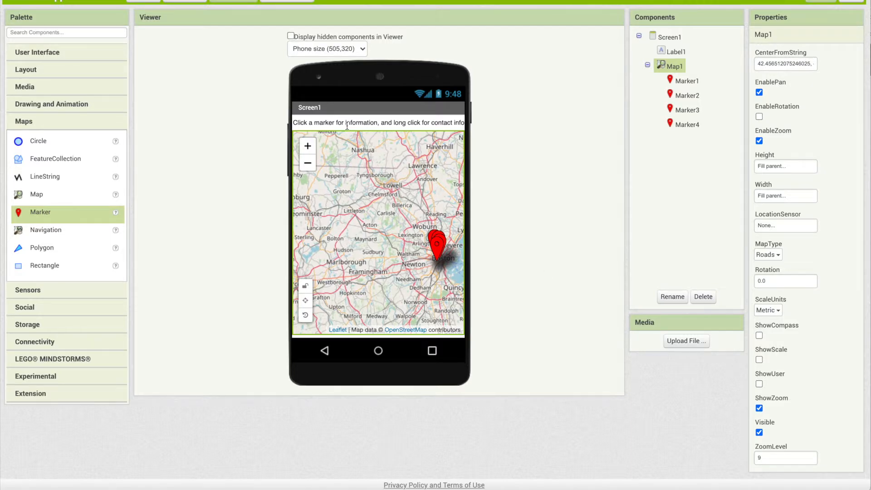
pyautogui.moveTo(750, 338)
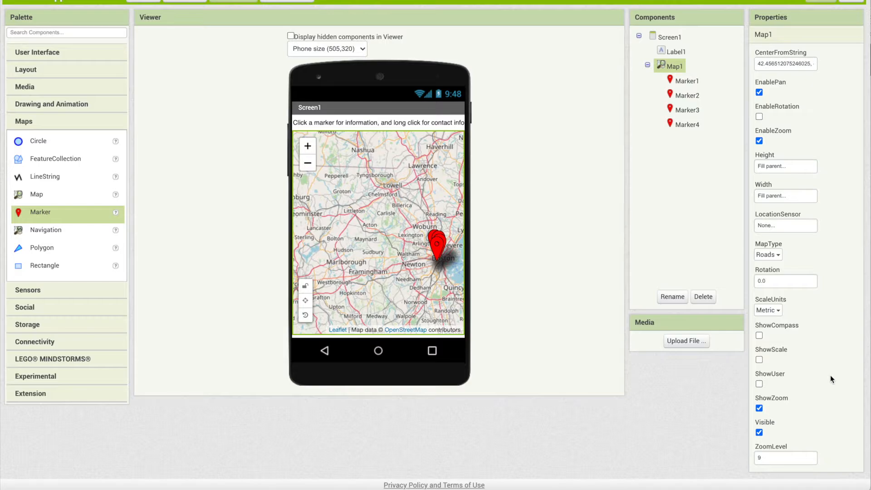
pyautogui.moveTo(813, 376)
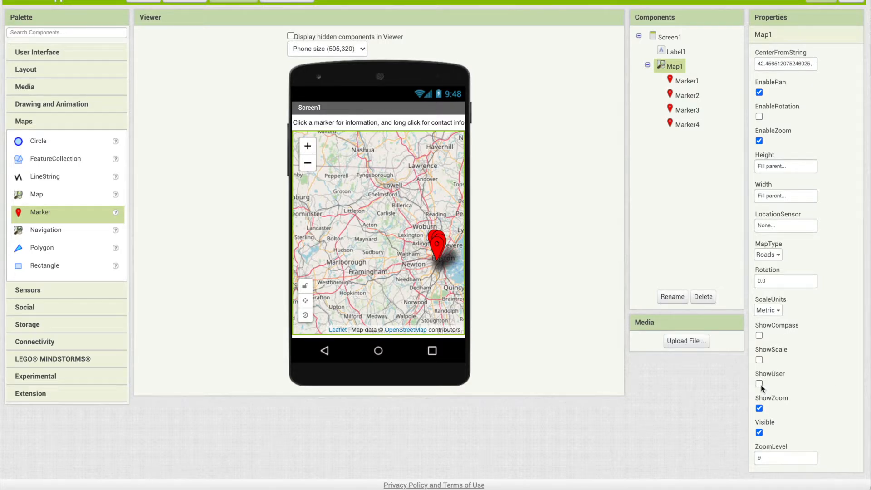
pyautogui.click(759, 384)
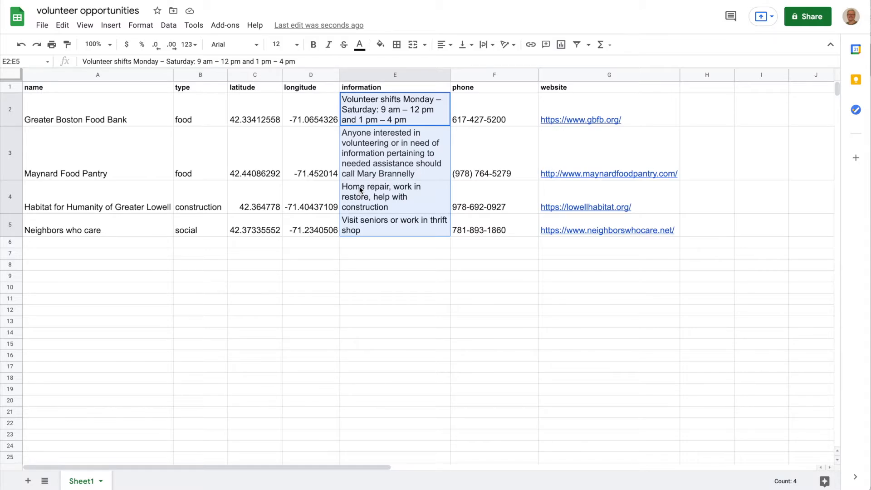
pyautogui.moveTo(107, 194)
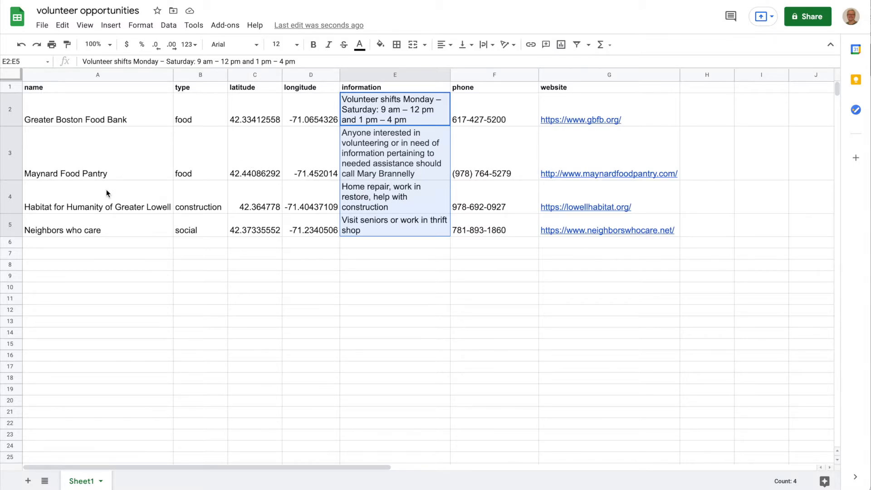
pyautogui.moveTo(115, 226)
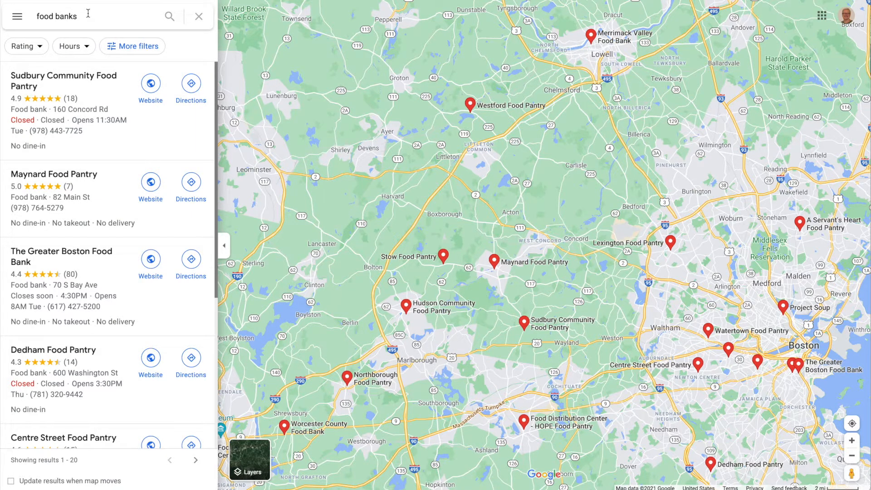
pyautogui.moveTo(814, 389)
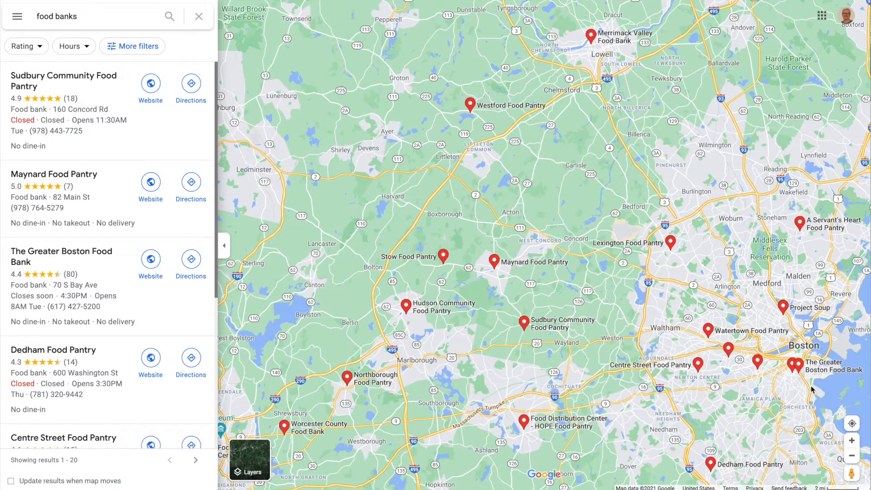
pyautogui.moveTo(853, 314)
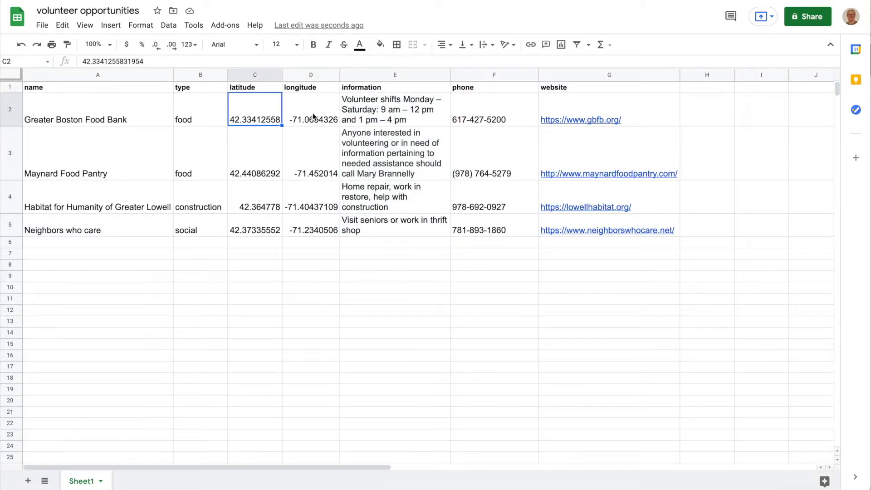
# Step: Review the Greater Boston Food Bank latitude and information in the sheet, then return to App Inventor
pyautogui.click(311, 109)
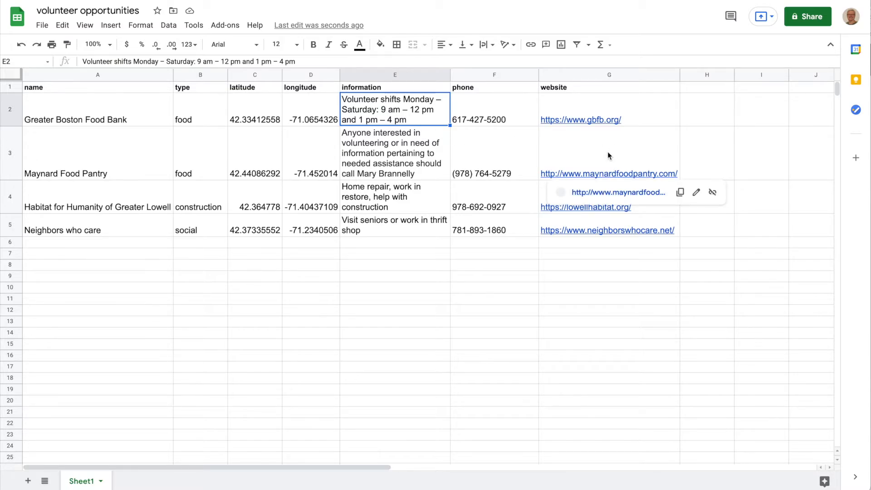
pyautogui.click(494, 310)
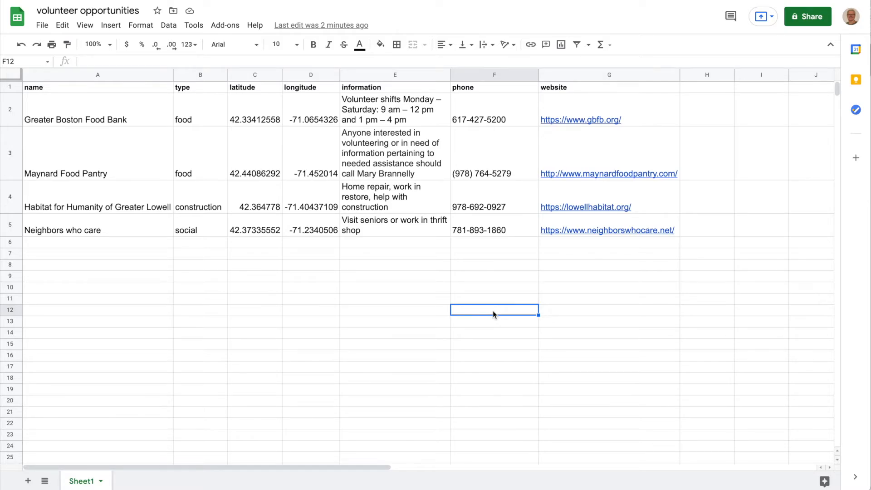
pyautogui.moveTo(180, 122)
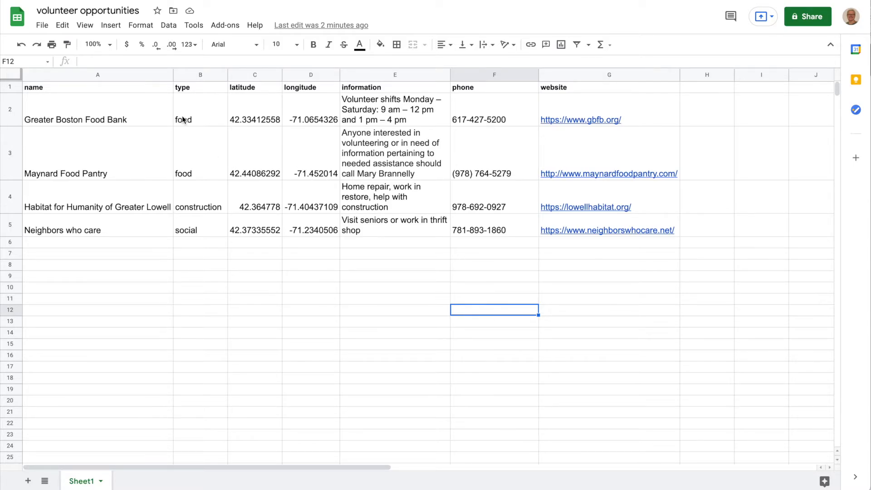
pyautogui.moveTo(266, 115)
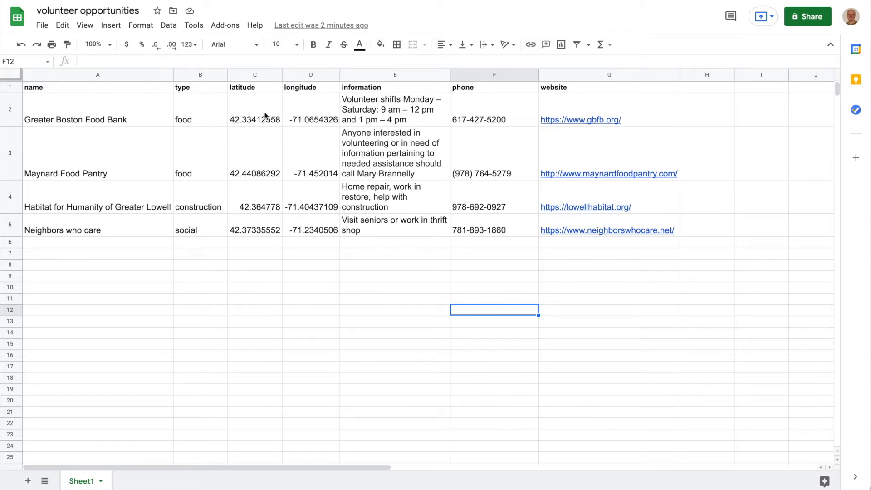
pyautogui.click(254, 120)
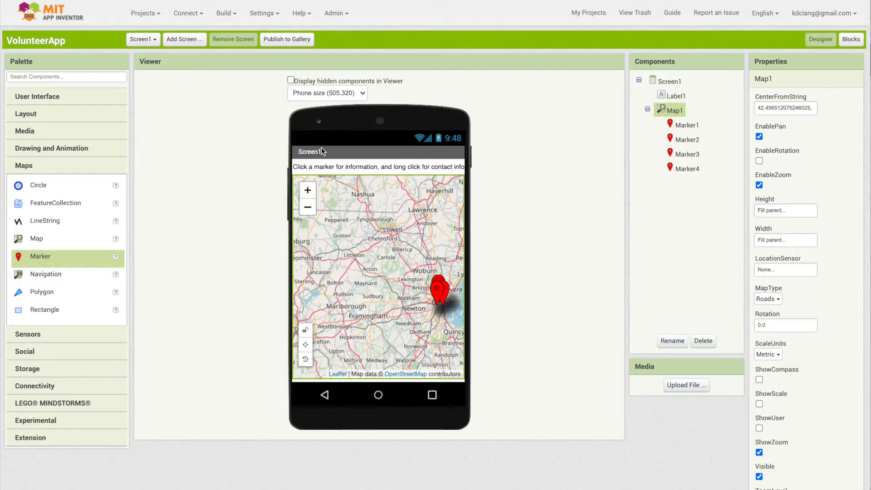
# Step: Rename Marker1 to GBFB and set latitude 42.33412558 and longitude -71.0654326
pyautogui.click(688, 126)
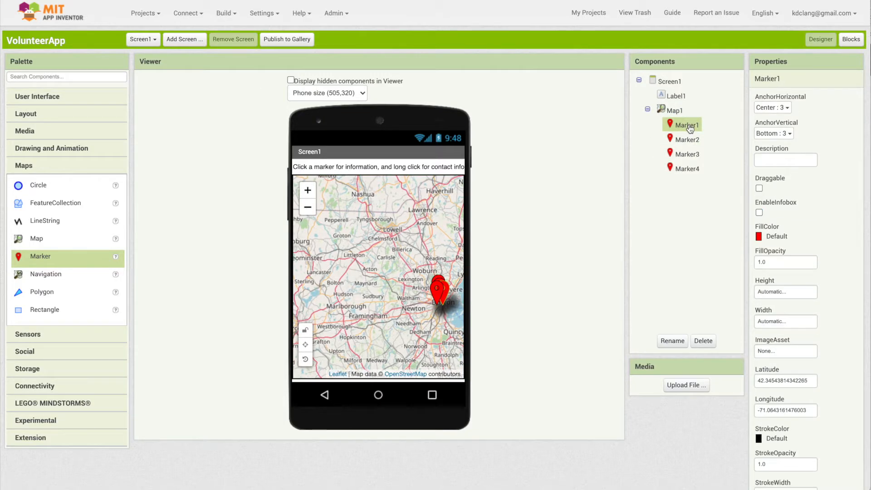
pyautogui.click(672, 341)
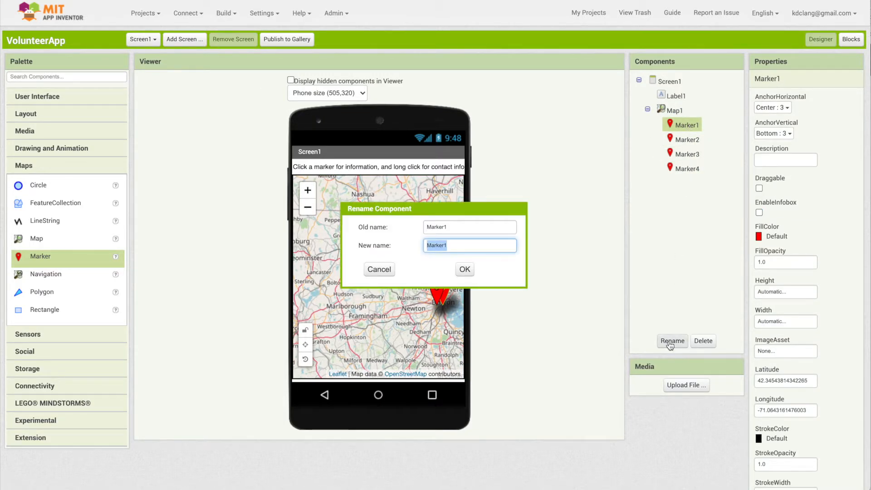
pyautogui.write('GBFB')
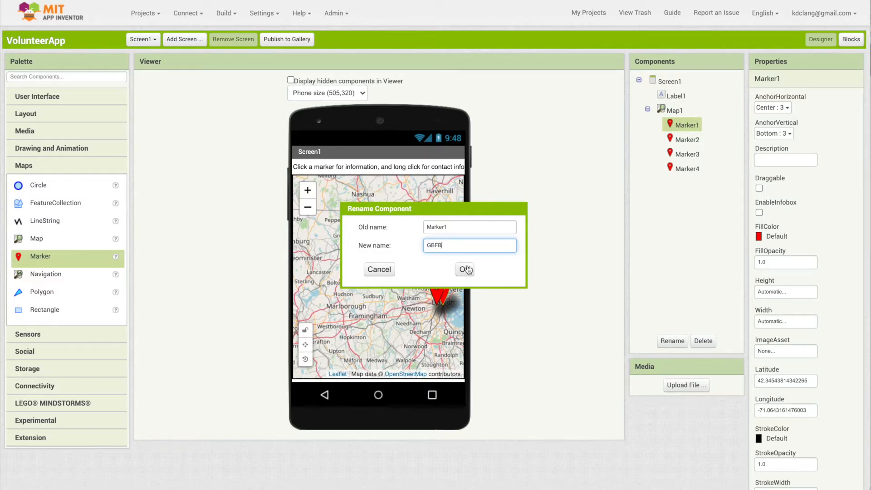
pyautogui.click(464, 269)
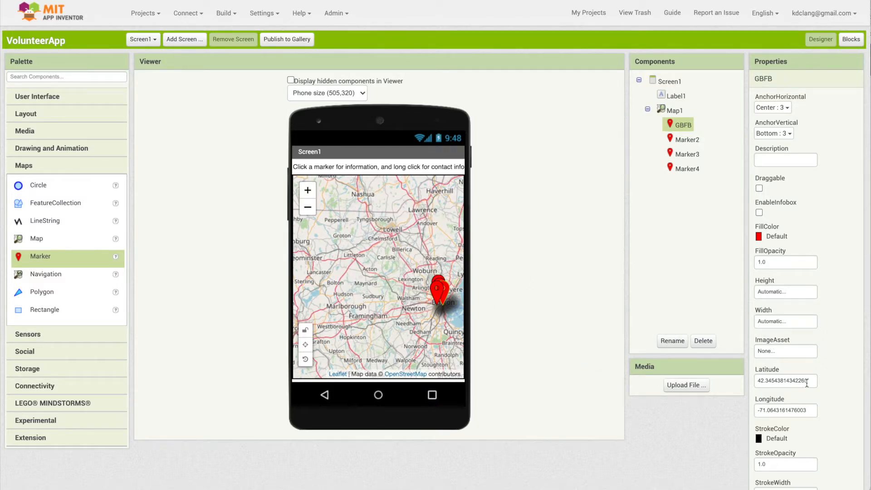
pyautogui.write('42.33412558')
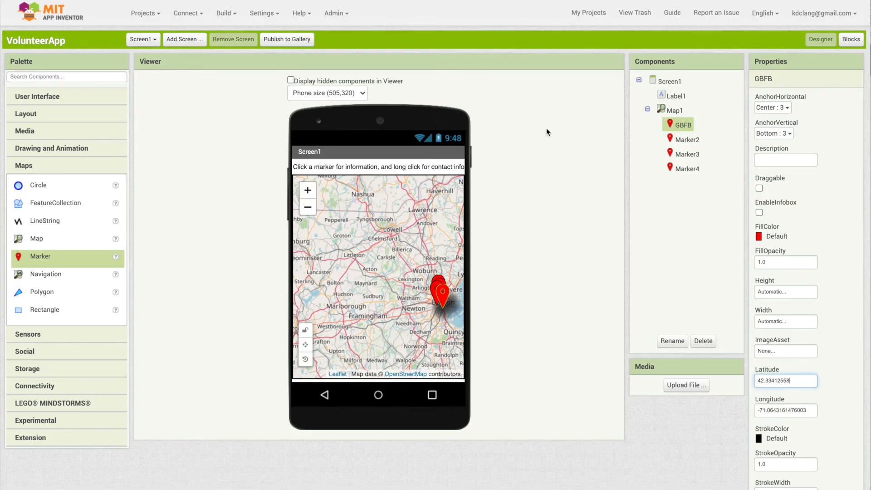
pyautogui.click(785, 410)
pyautogui.write('-71.0654326')
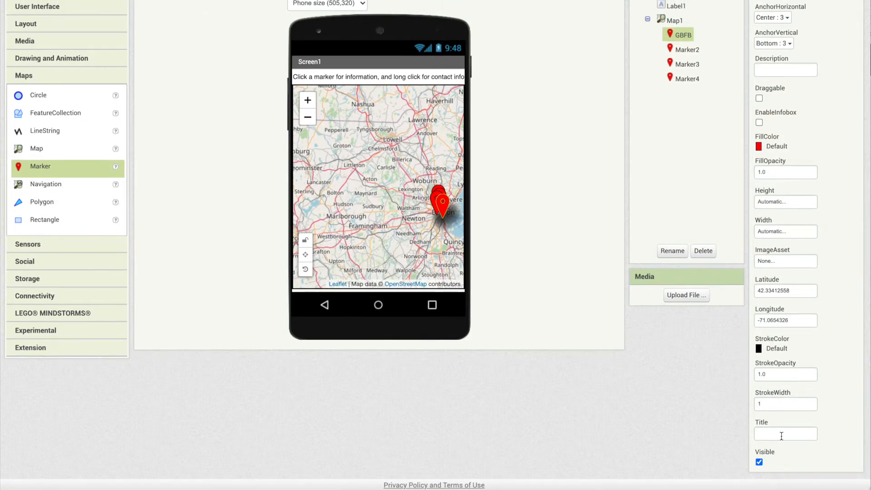
pyautogui.click(786, 434)
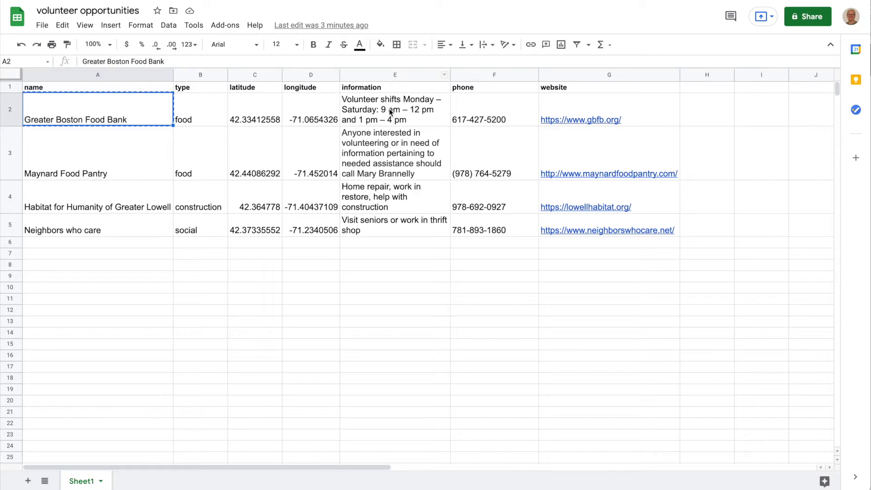
# Step: Give GBFB the 'Volunteer shifts Monday…' description and enable its info box
pyautogui.click(390, 109)
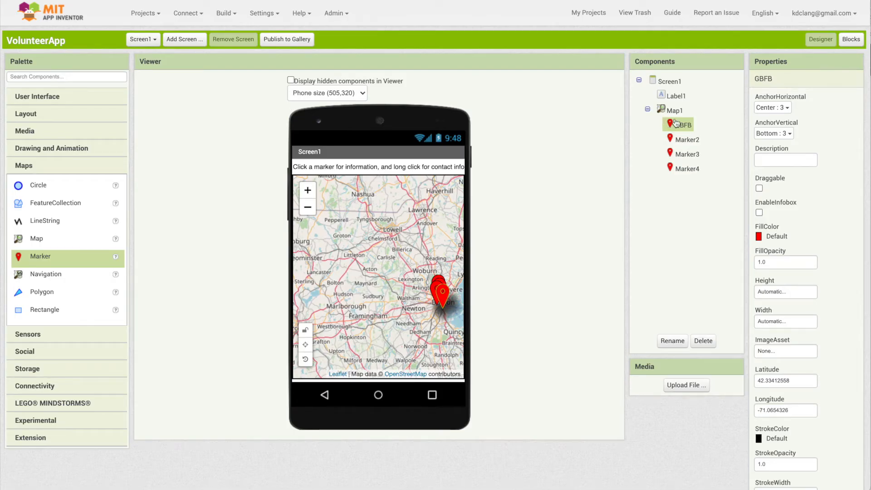
pyautogui.click(786, 160)
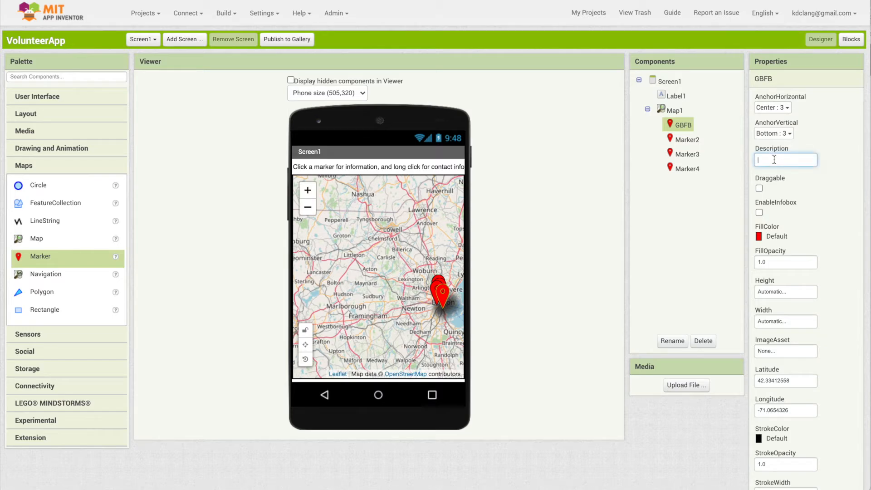
pyautogui.write('Volunteer shifts Monday')
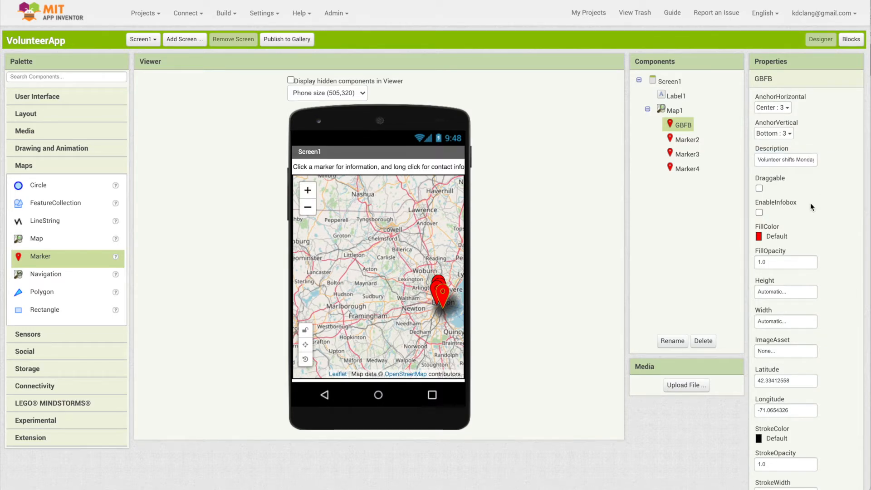
pyautogui.click(759, 213)
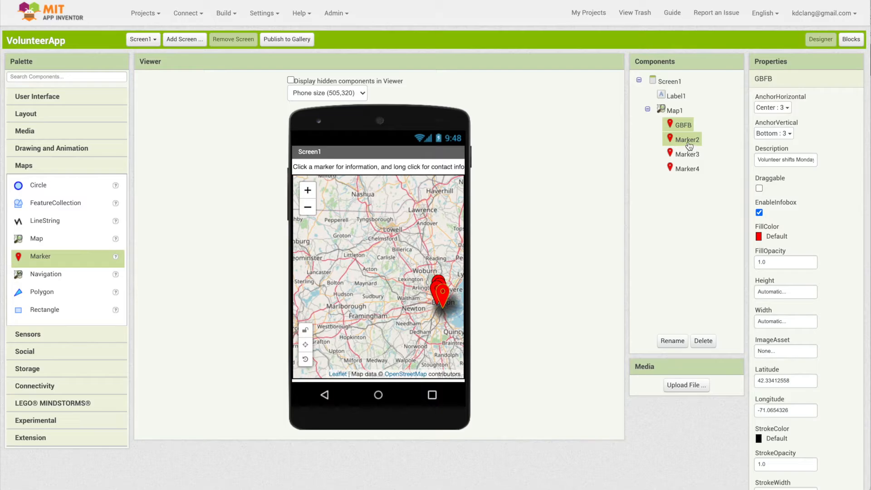
# Step: Select Marker2 to rename it and set its location and description from the spreadsheet
pyautogui.click(687, 139)
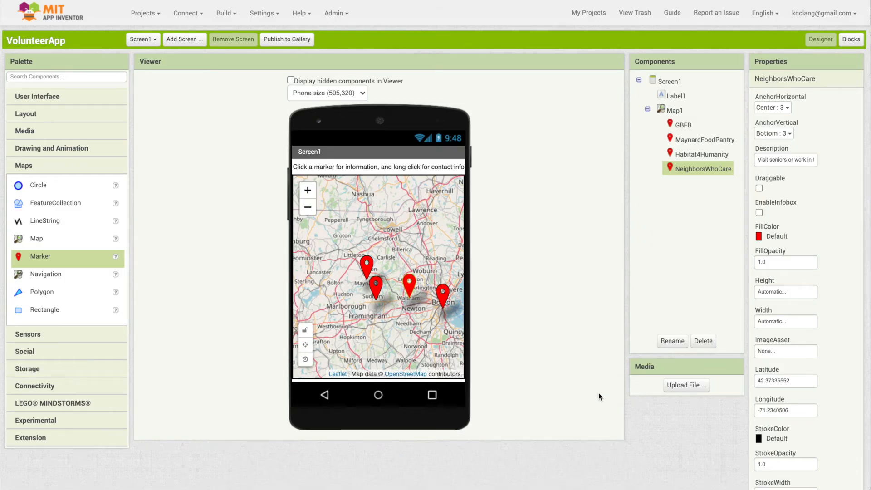
pyautogui.moveTo(441, 290)
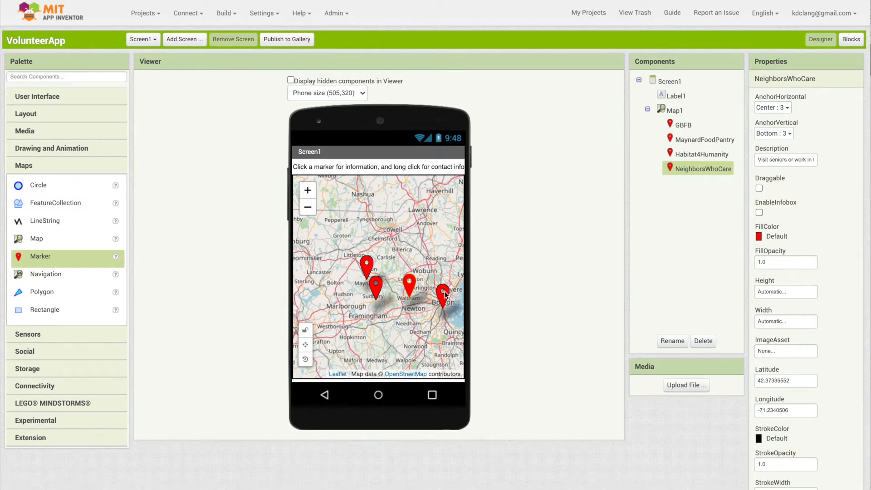
pyautogui.moveTo(513, 313)
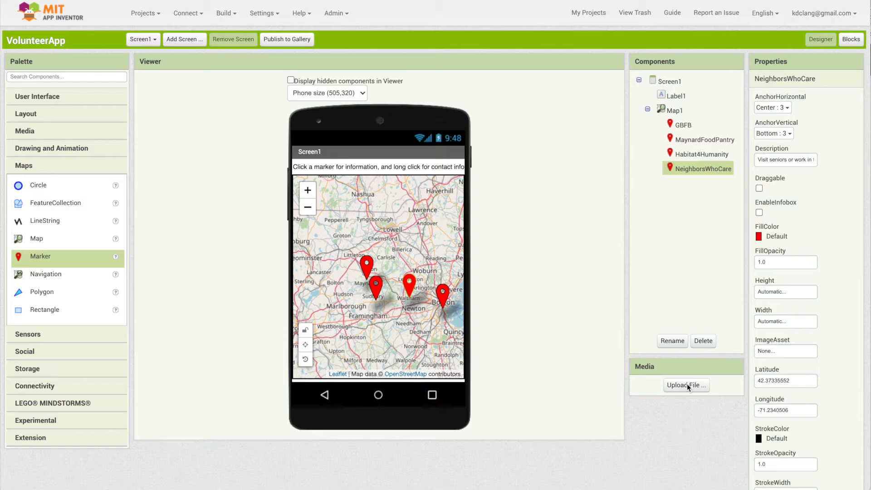
# Step: Upload carrot_sm.png to the project's media
pyautogui.click(687, 385)
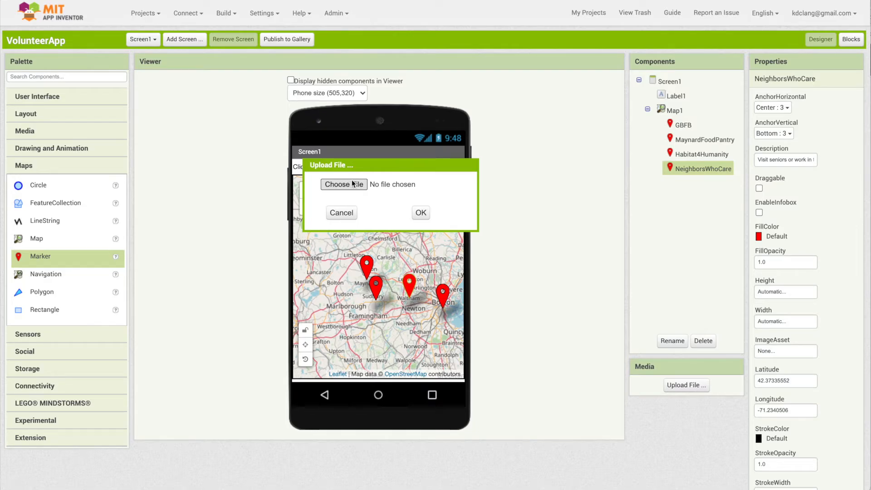
pyautogui.click(344, 184)
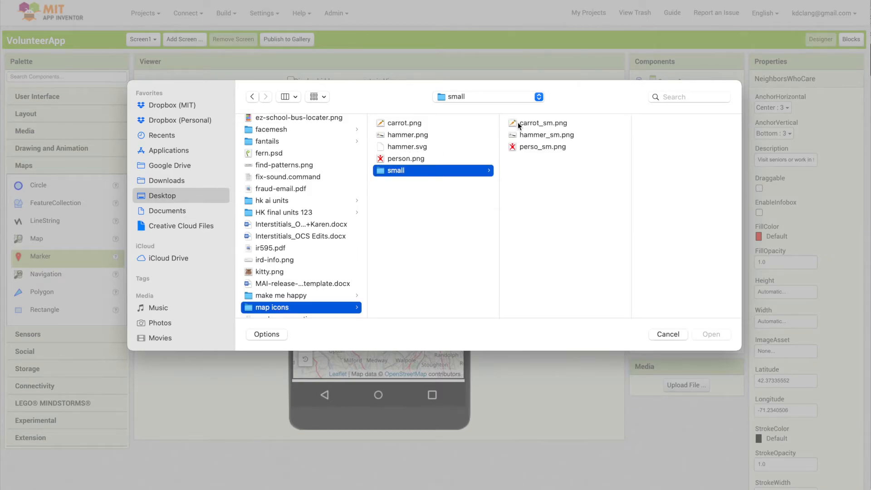
pyautogui.click(543, 123)
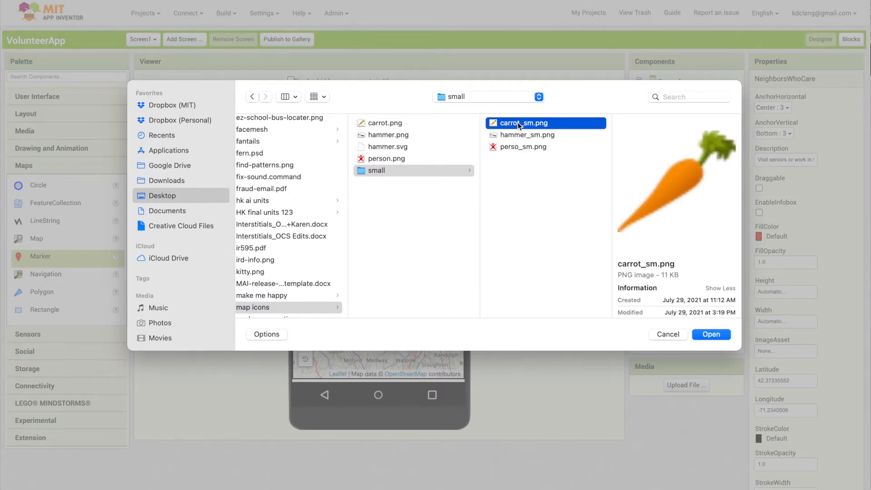
pyautogui.moveTo(742, 352)
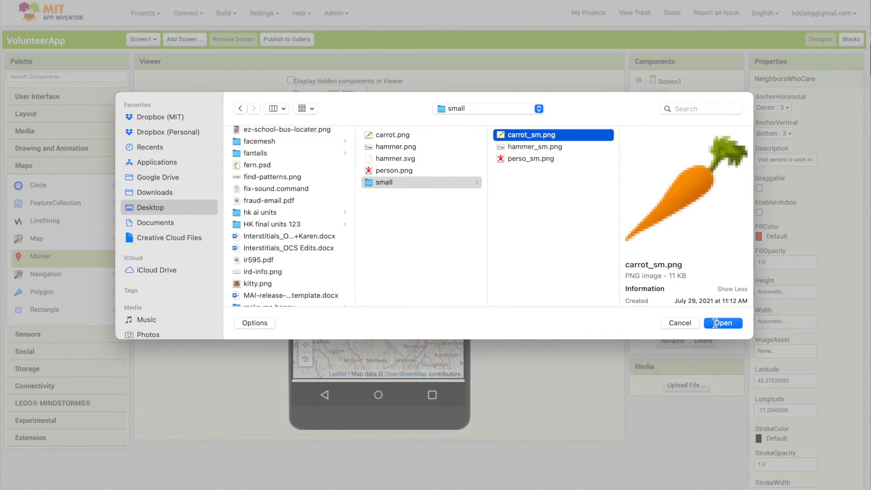
pyautogui.click(724, 323)
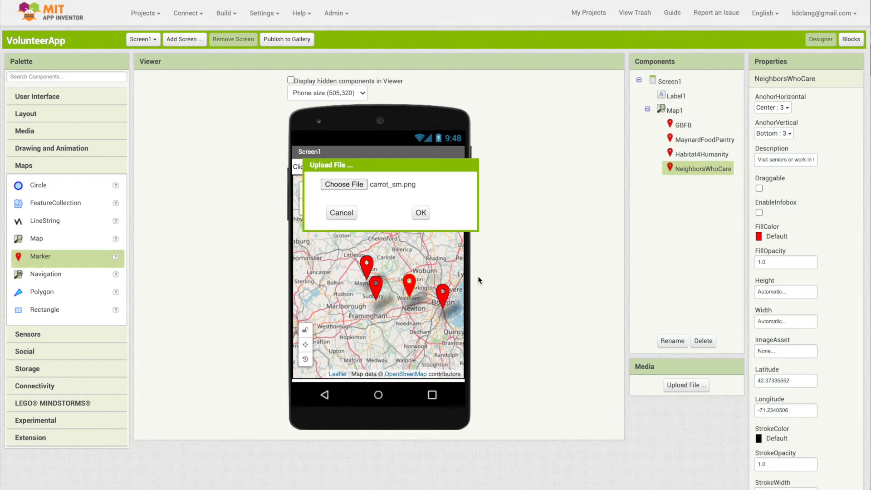
pyautogui.click(420, 213)
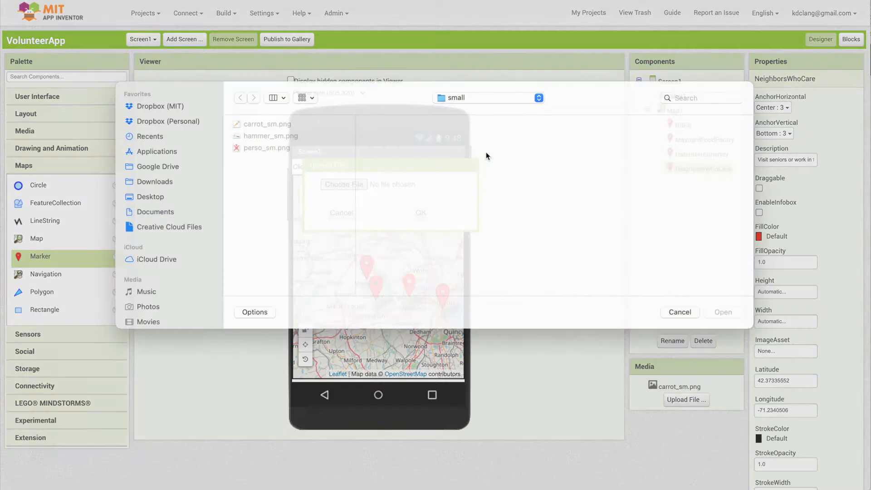
# Step: Upload hammer_sm.png and perso_sm.png to the project's media
pyautogui.click(270, 147)
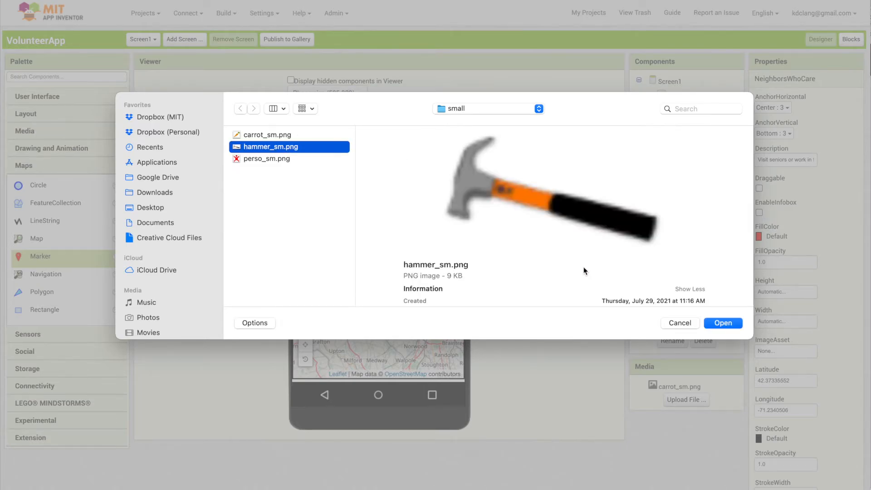
pyautogui.click(723, 323)
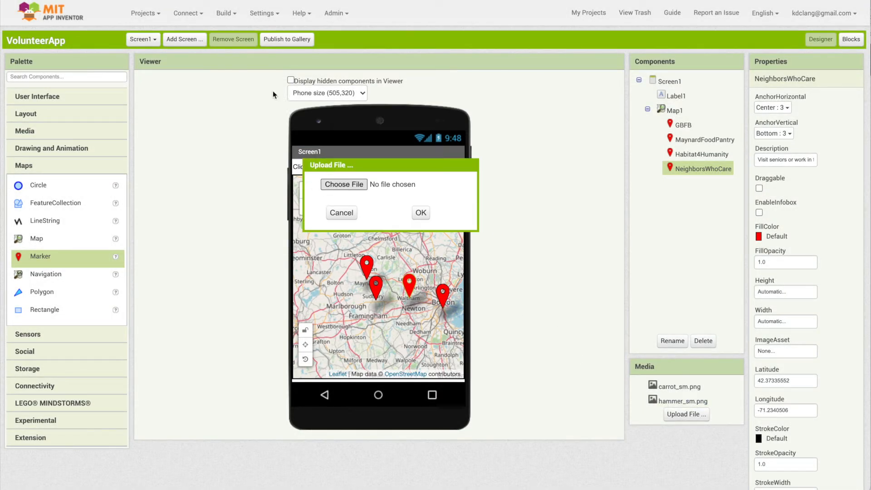
pyautogui.click(344, 184)
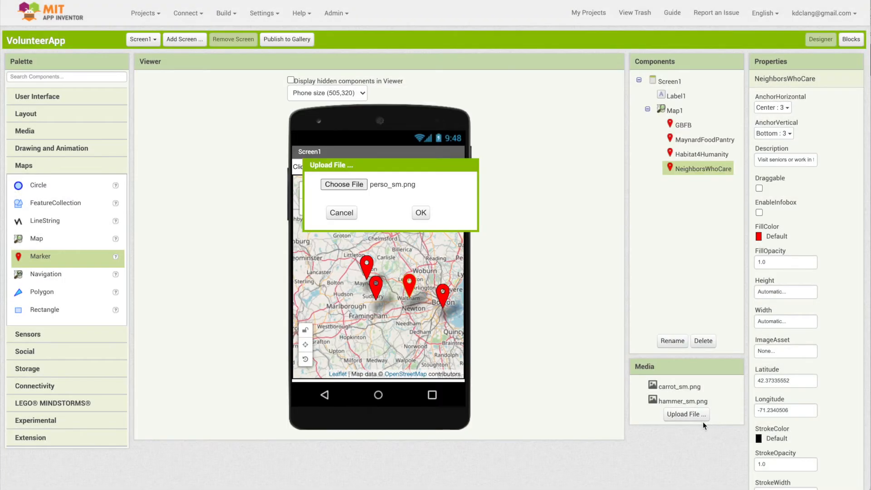
pyautogui.click(421, 212)
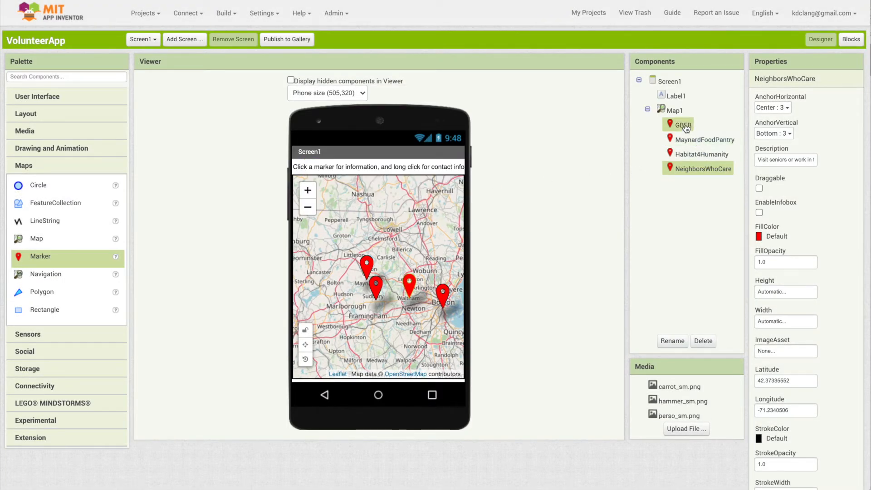
# Step: Give GBFB and MaynardFoodPantry carrot icons, Habitat4Humanity a hammer, NeighborsWhoCare a person
pyautogui.click(680, 124)
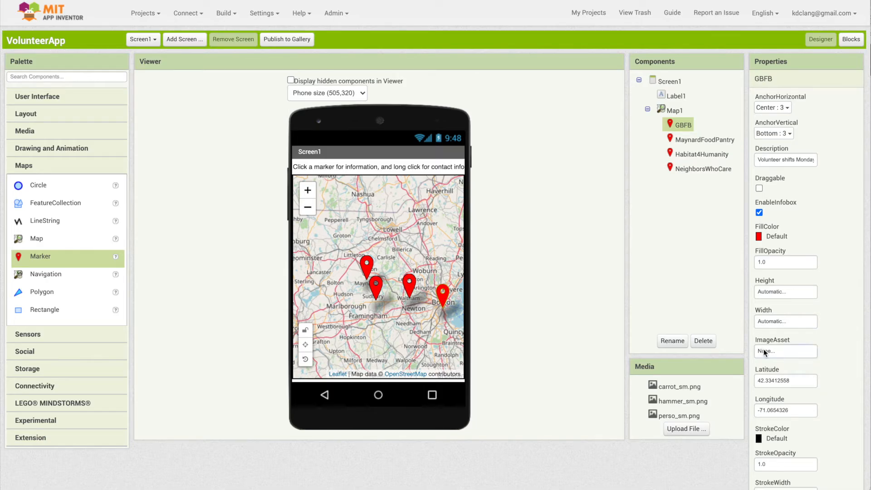
pyautogui.click(785, 352)
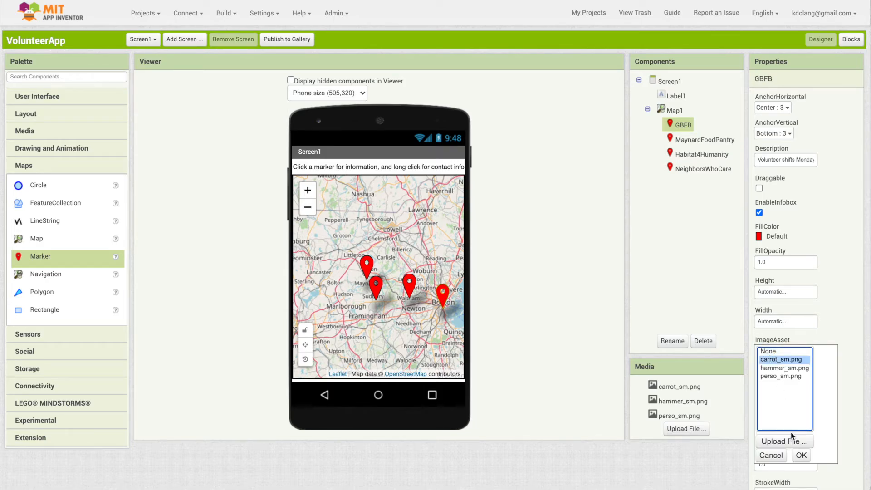
pyautogui.click(705, 139)
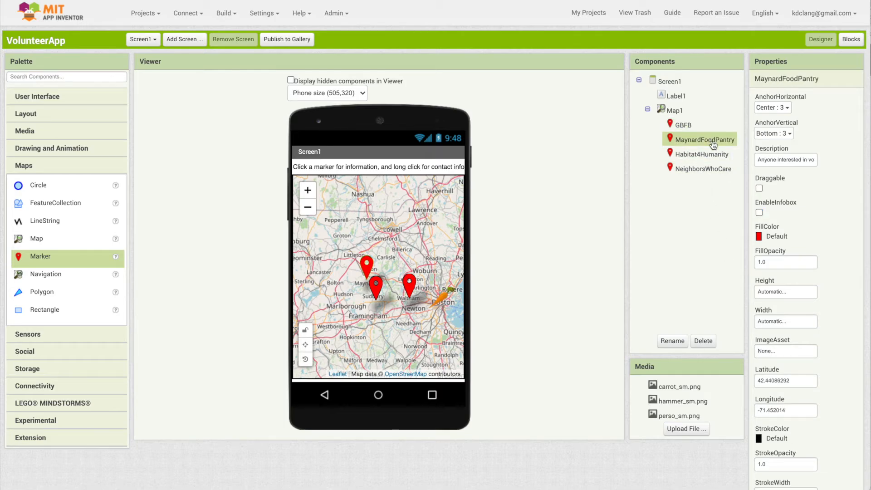
pyautogui.click(786, 352)
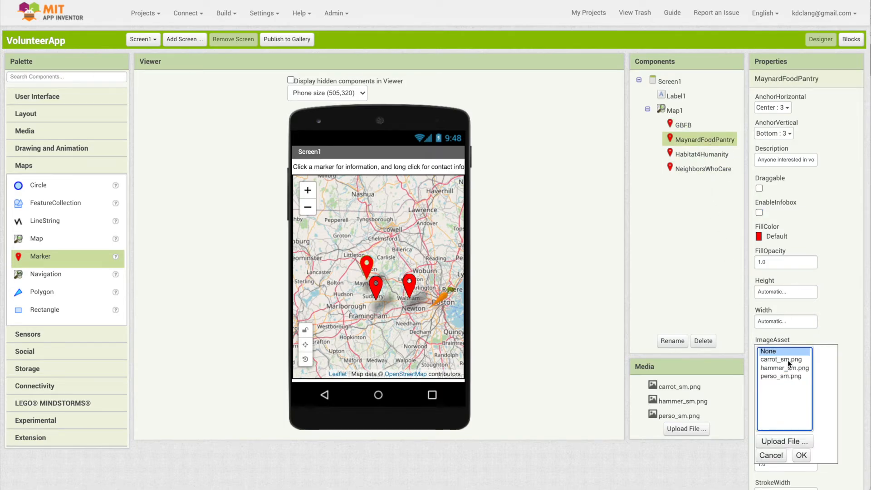
pyautogui.click(801, 455)
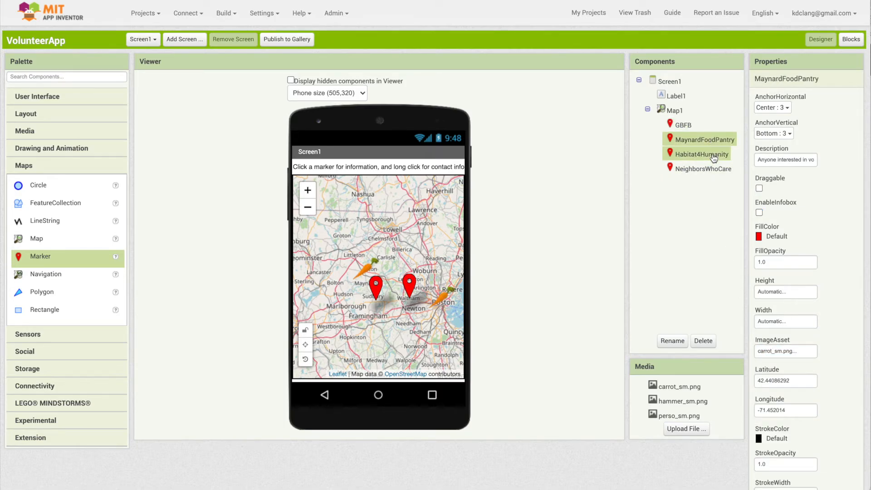
pyautogui.click(786, 351)
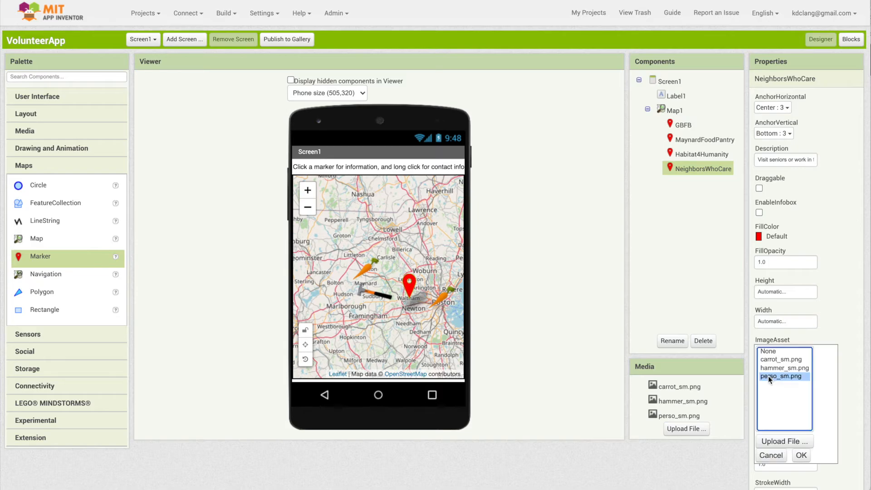
pyautogui.click(801, 455)
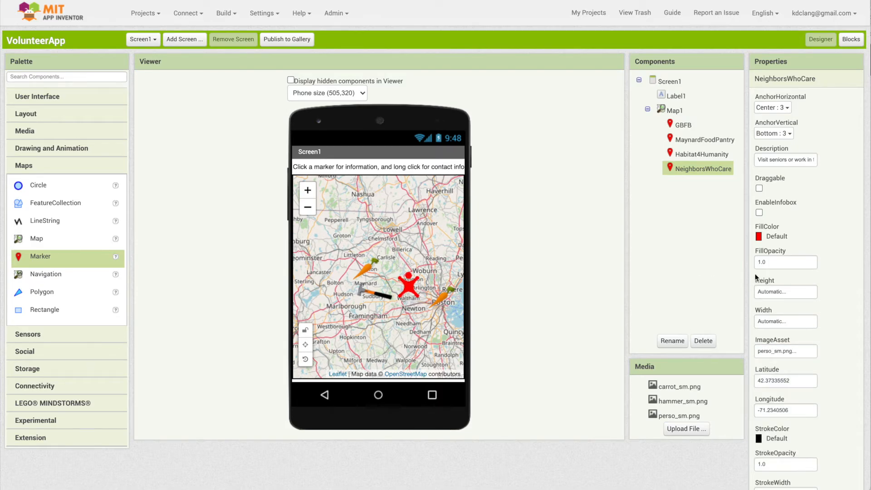
pyautogui.click(786, 291)
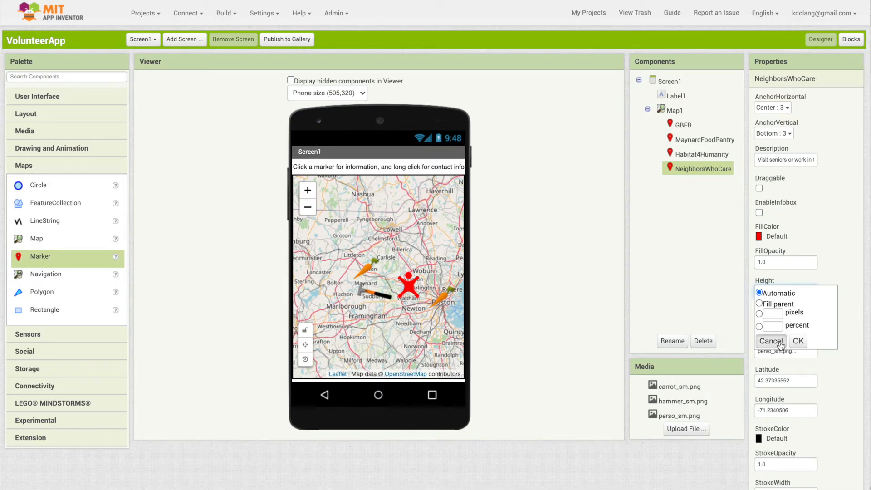
pyautogui.click(771, 341)
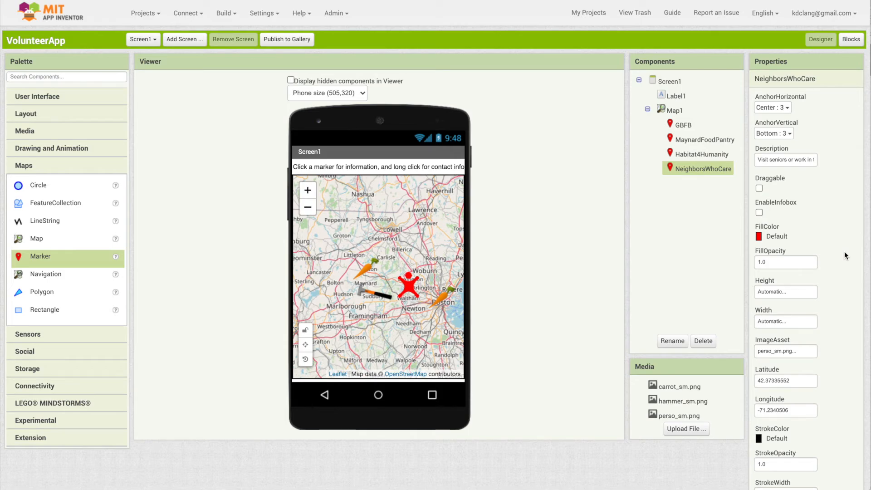
pyautogui.moveTo(380, 256)
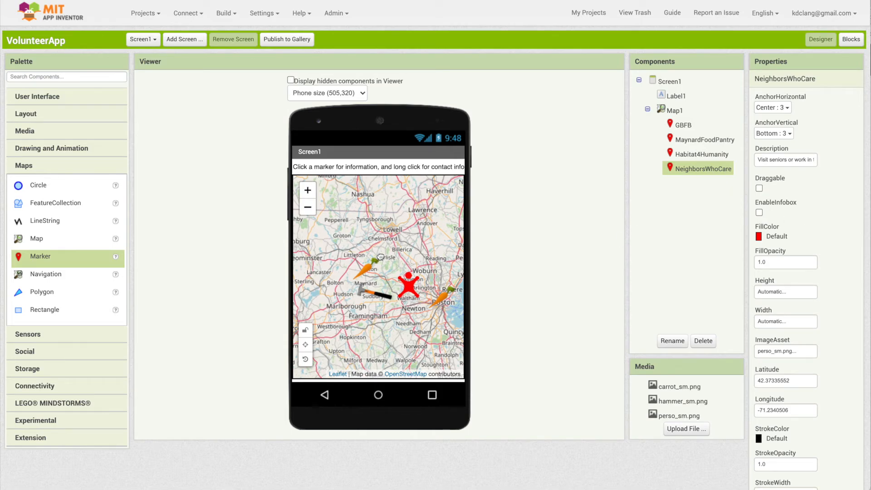
pyautogui.moveTo(674, 379)
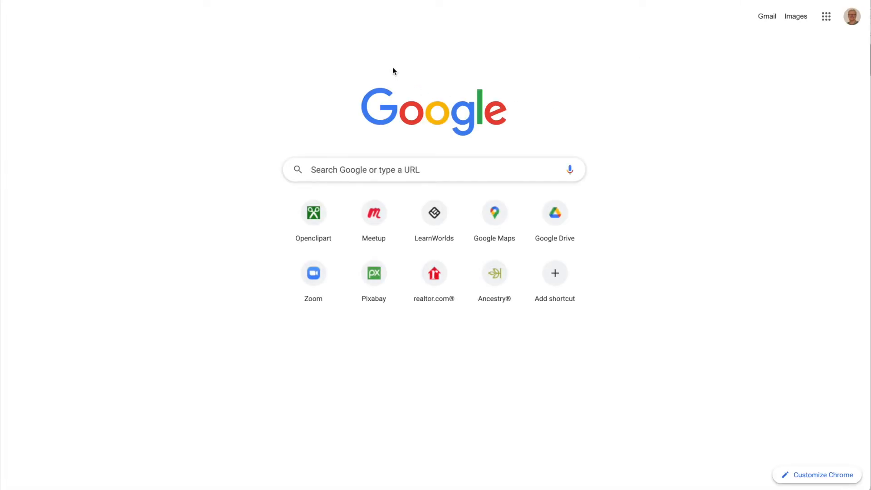
# Step: Go to remove.bg in a new browser tab
pyautogui.write('remove.')
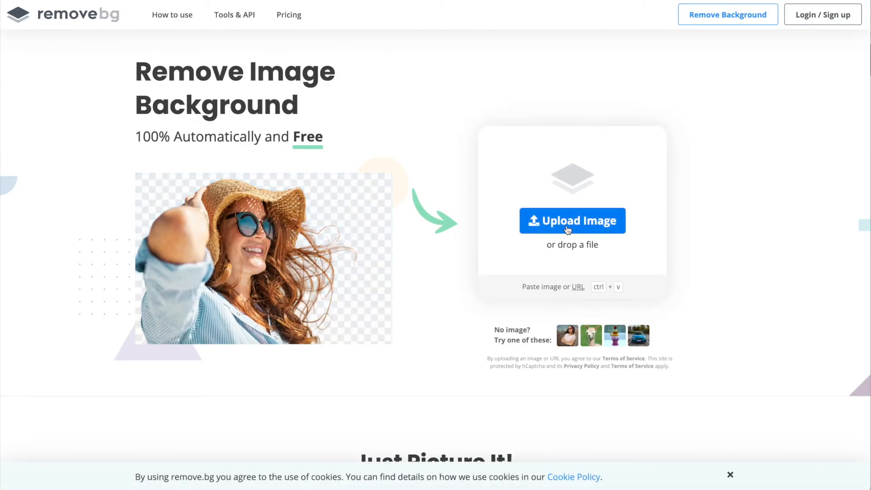
pyautogui.moveTo(372, 287)
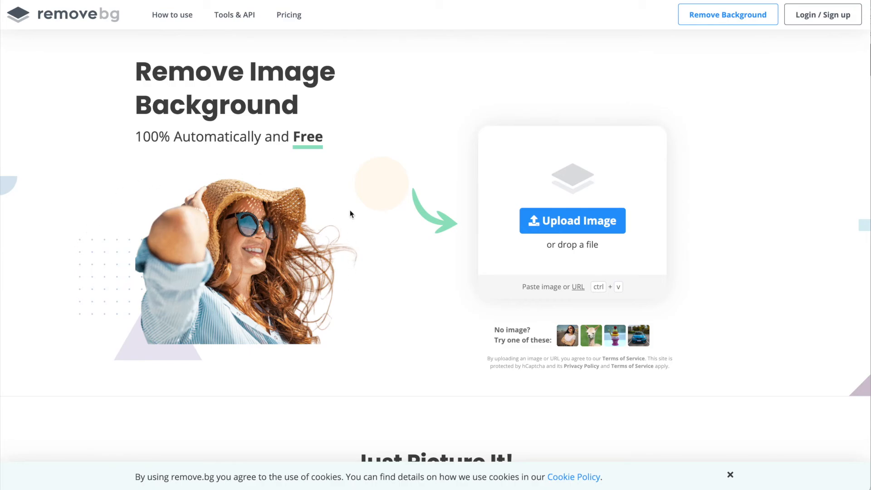
pyautogui.moveTo(348, 372)
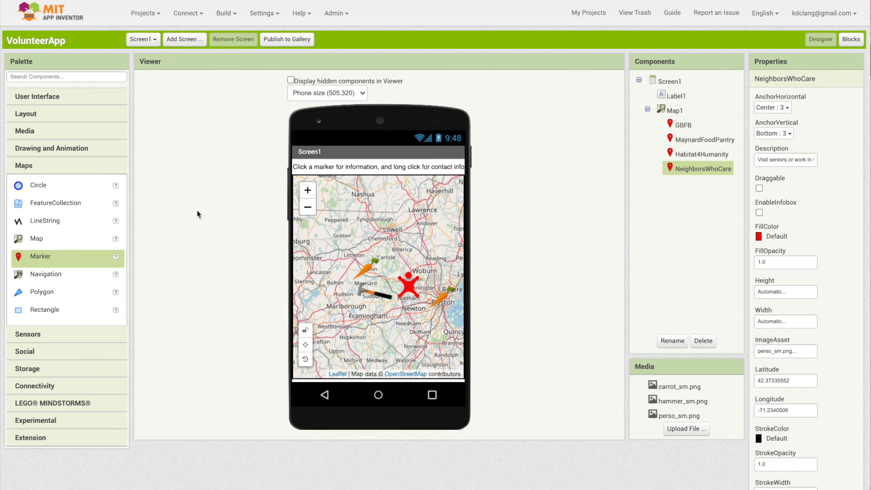
pyautogui.moveTo(495, 330)
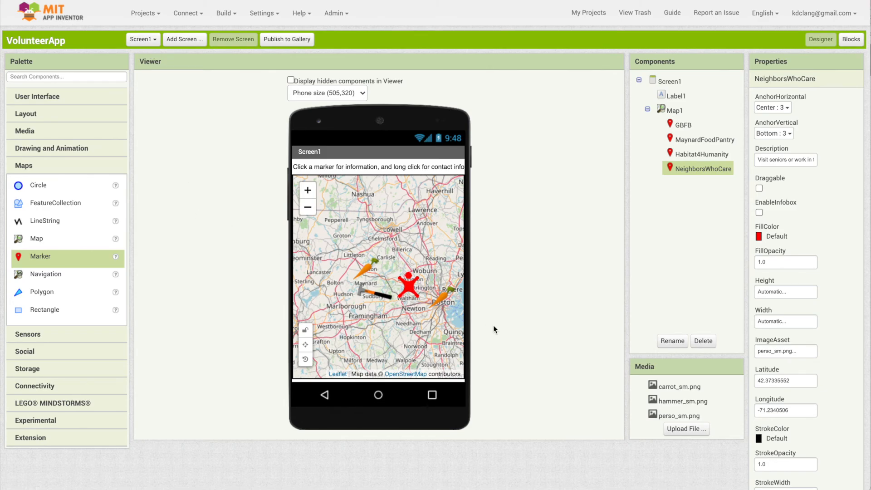
pyautogui.moveTo(488, 326)
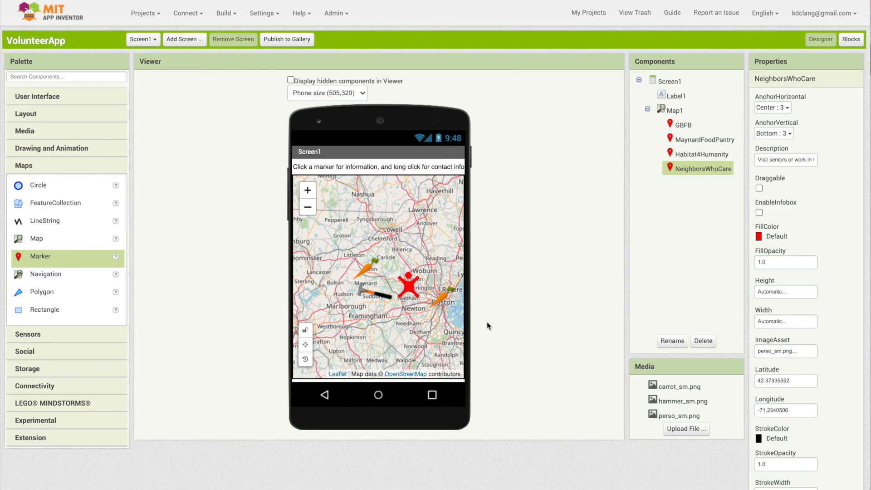
# Step: Turn on EnableInfobox for the NeighborsWhoCare marker
pyautogui.click(185, 13)
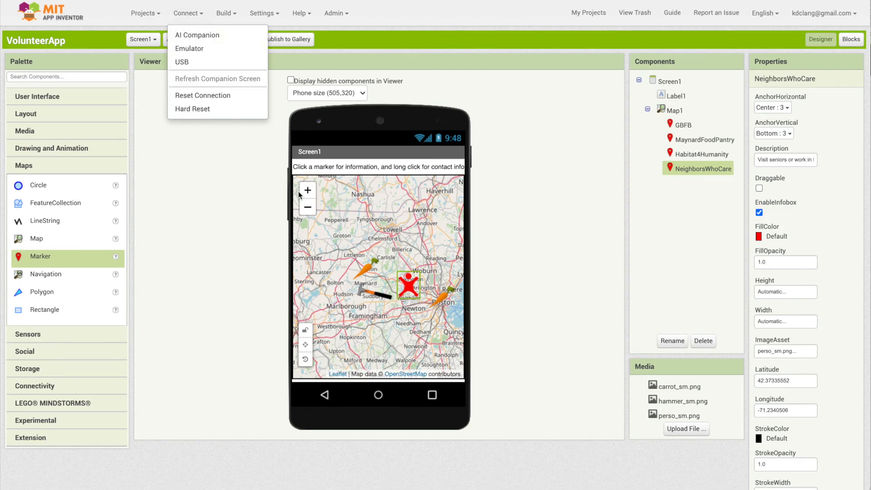
pyautogui.moveTo(402, 309)
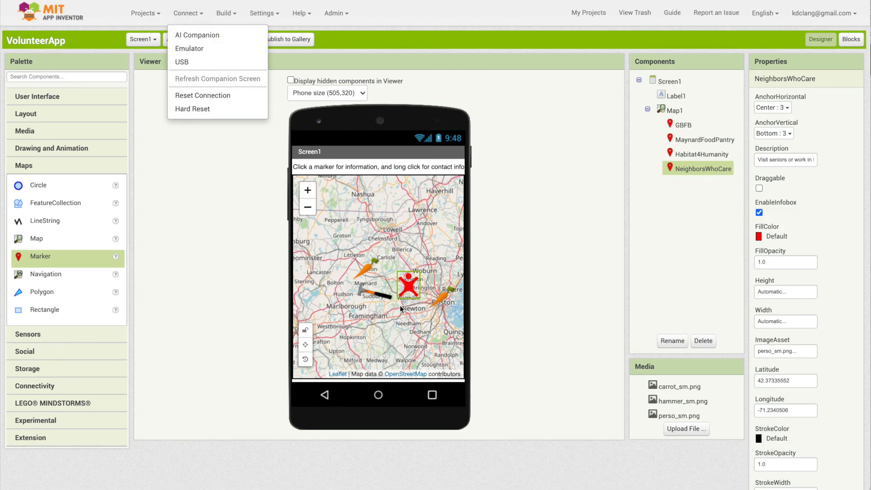
pyautogui.moveTo(197, 35)
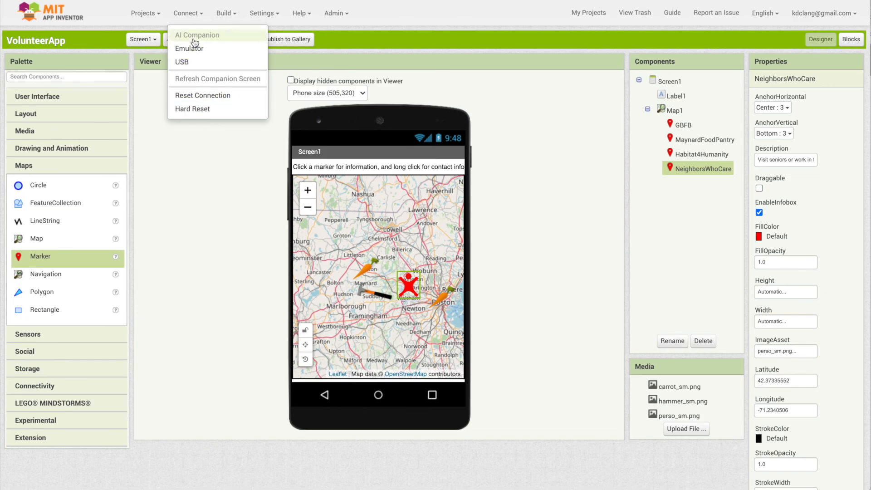
# Step: Connect via AI Companion and show Greater Boston Food Bank, Neighbors who care, Habitat for Humanity info boxes
pyautogui.click(562, 411)
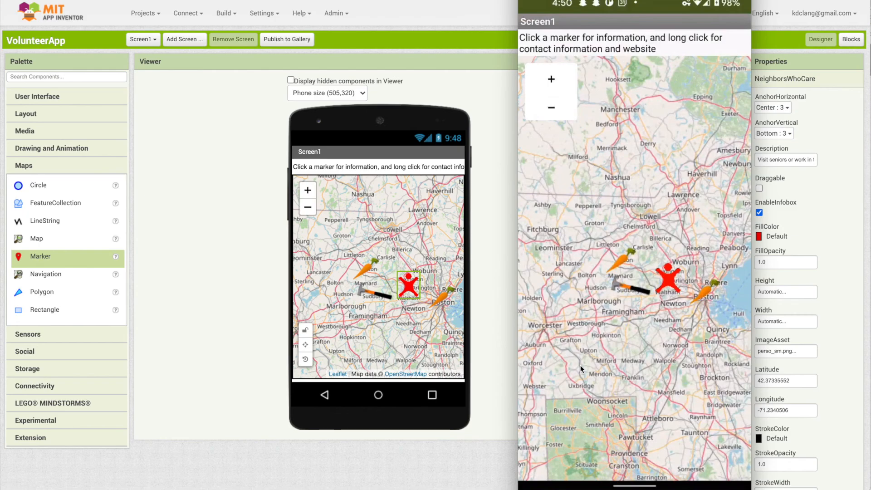
pyautogui.click(671, 279)
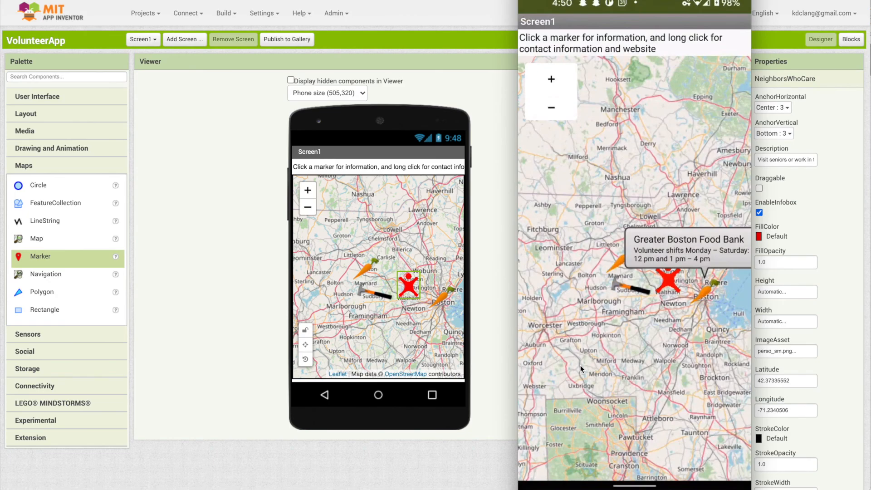
pyautogui.click(672, 273)
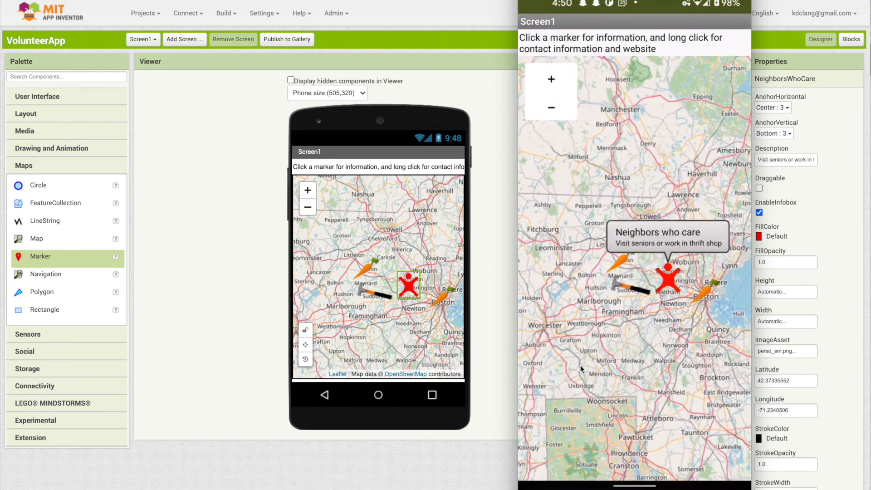
pyautogui.click(621, 273)
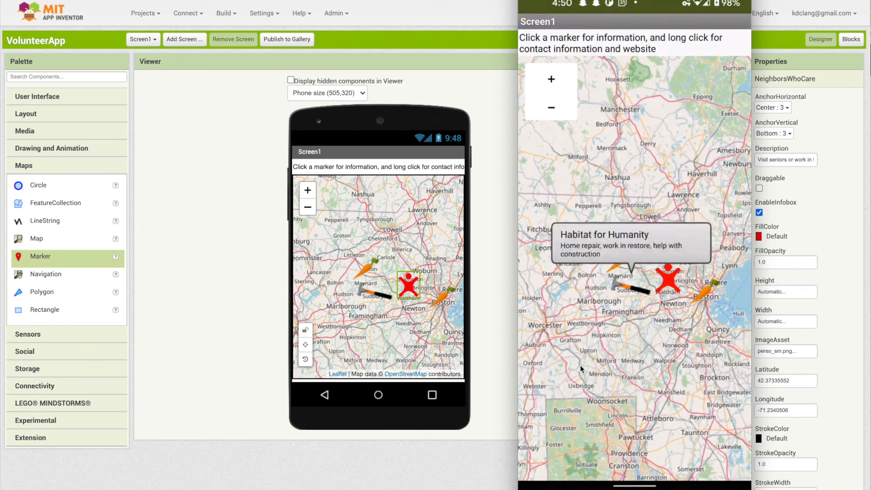